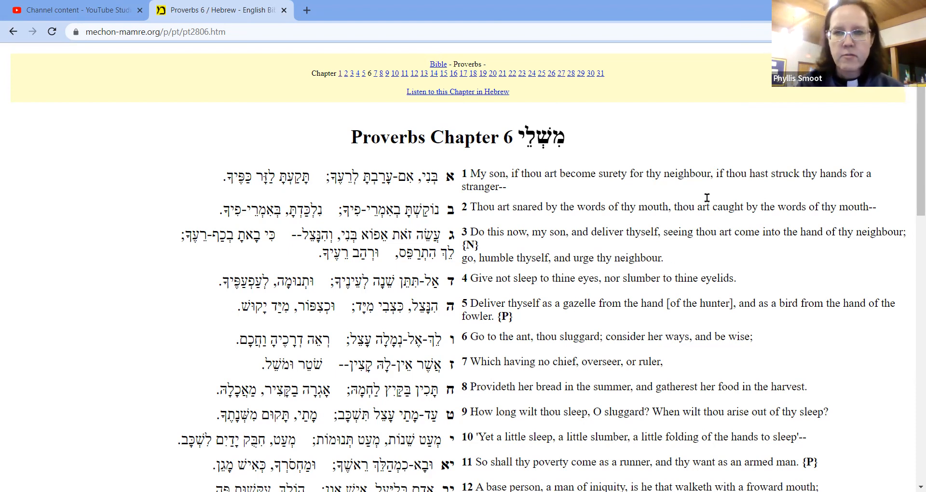
pyautogui.moveTo(624, 29)
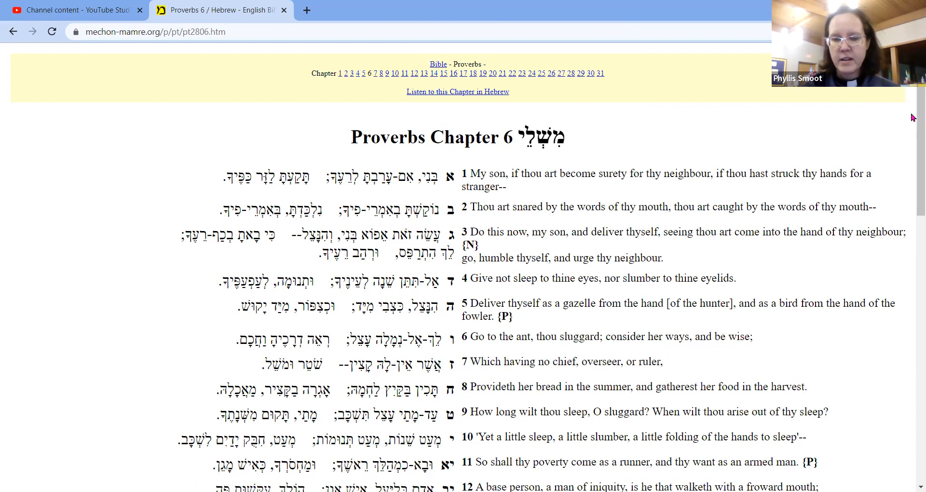
# - Scroll down Proverbs 6 to show verses 6–22, including the six things the LORD hates
pyautogui.scroll(-3)
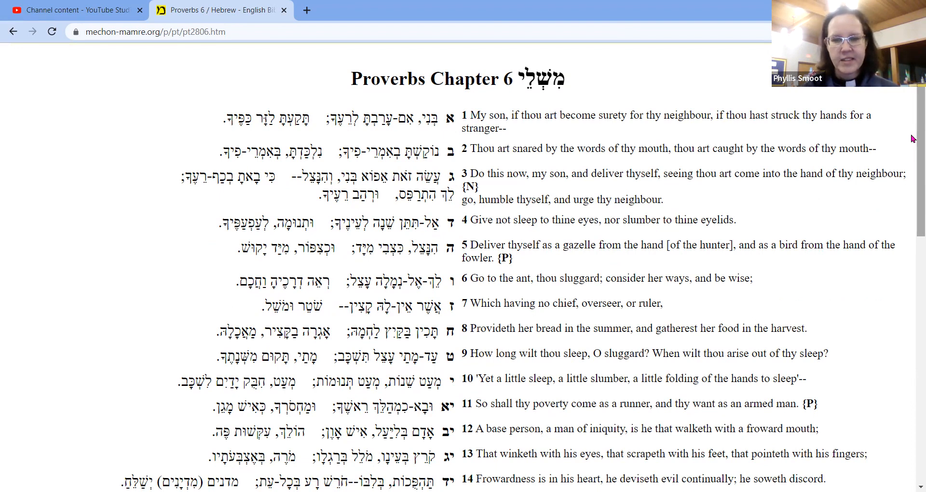
pyautogui.scroll(-3)
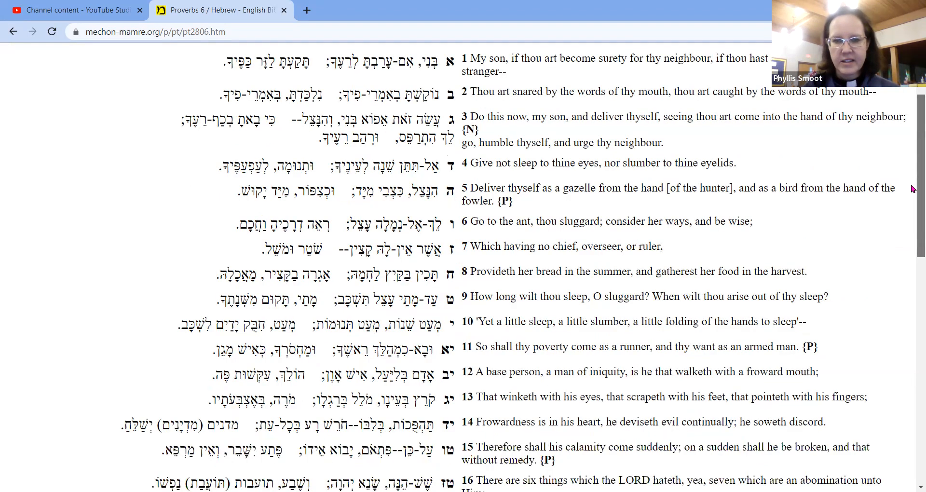
pyautogui.scroll(-3)
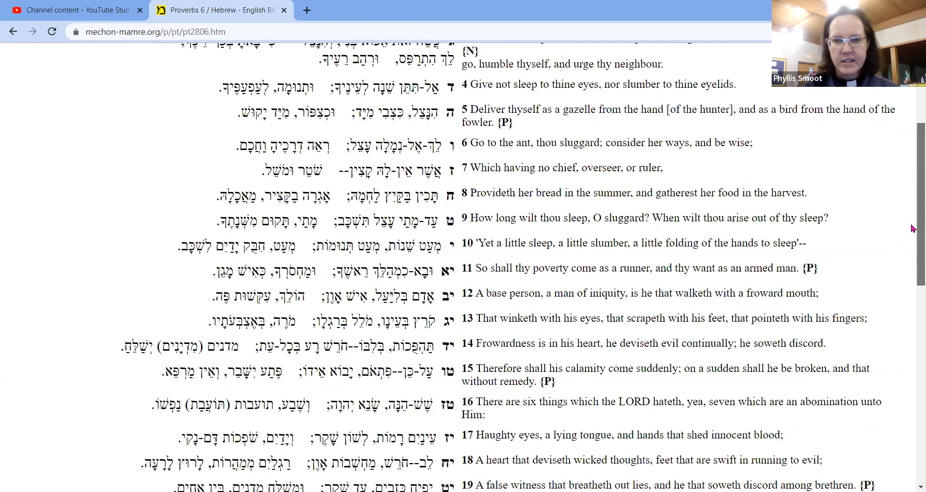
pyautogui.scroll(-3)
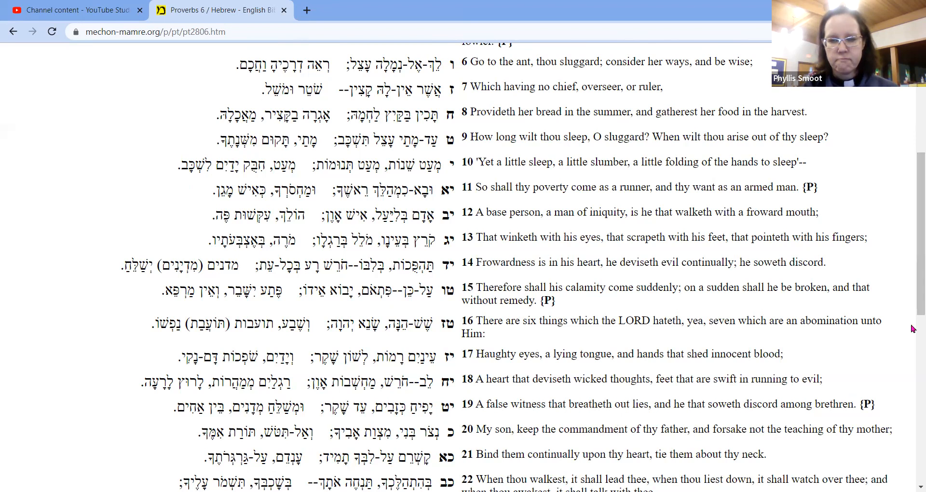
# - Scroll further down to Proverbs 6 verses 20–35 at the chapter's end
pyautogui.scroll(-3)
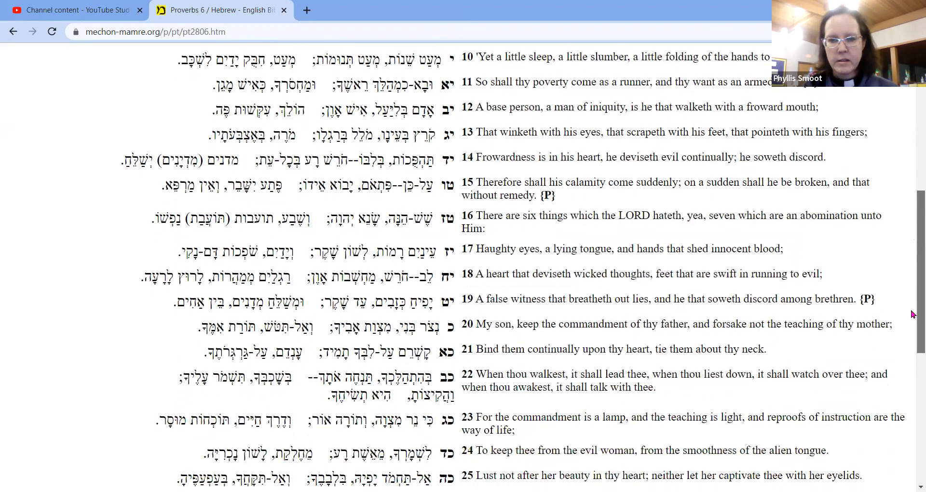
pyautogui.scroll(-3)
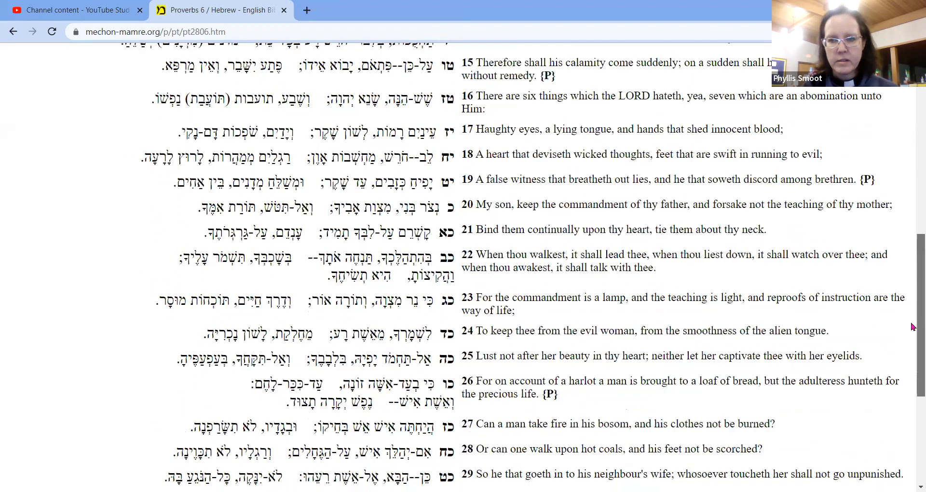
pyautogui.scroll(-3)
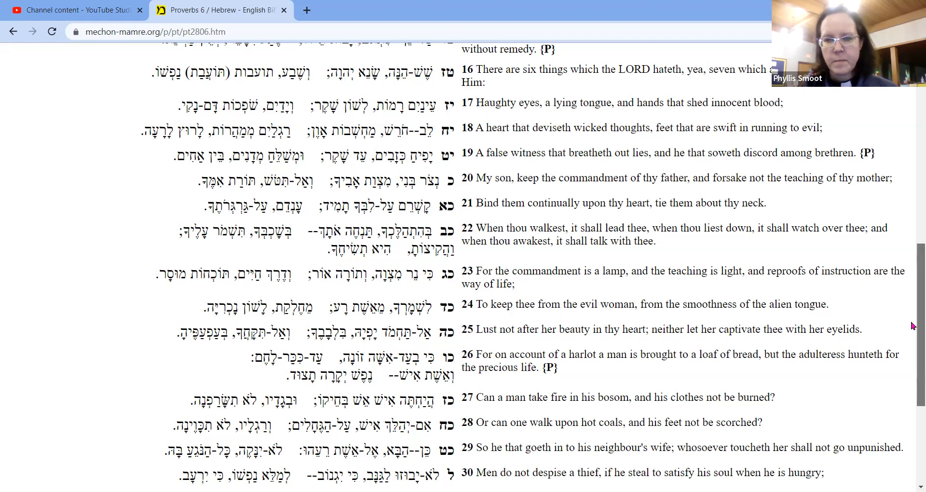
pyautogui.scroll(-3)
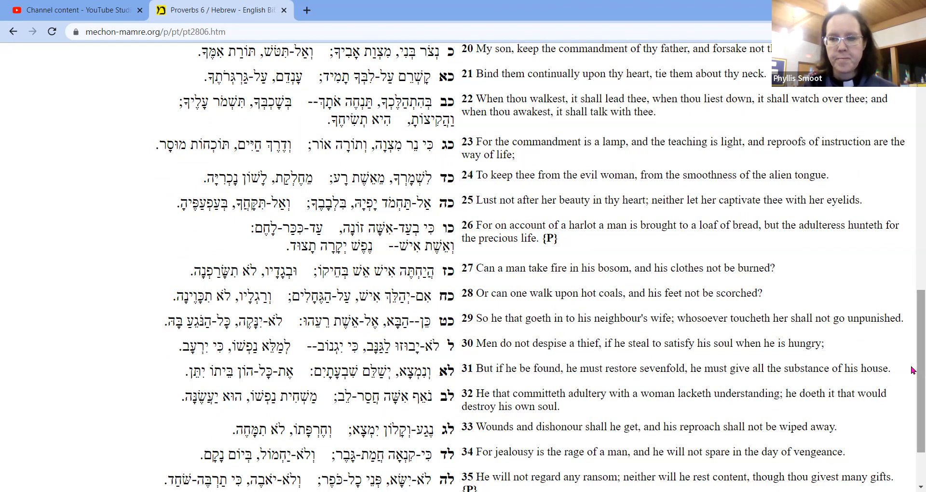
# - Scroll back to the top of Proverbs 6 with the chapter heading and verses 1–11
pyautogui.scroll(-3)
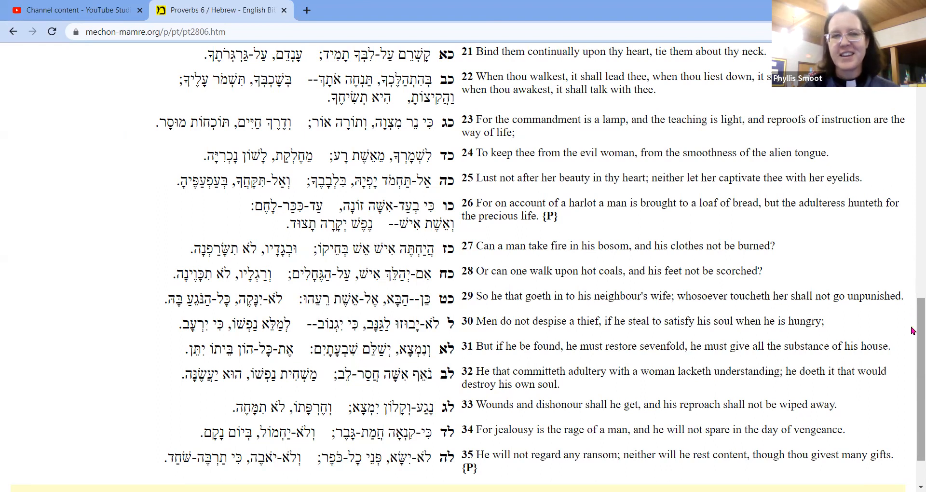
pyautogui.scroll(3)
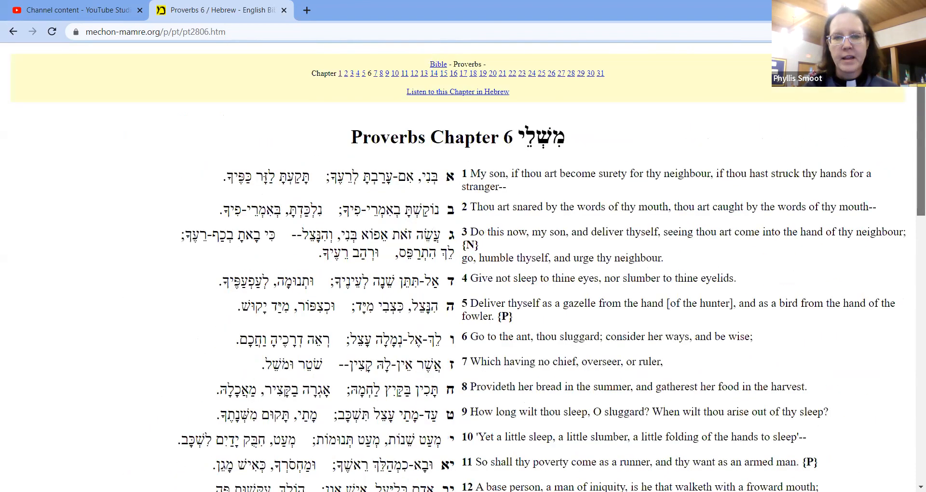
# - Scroll slightly so the Proverbs 6 heading sits above verses 1–14
pyautogui.scroll(-3)
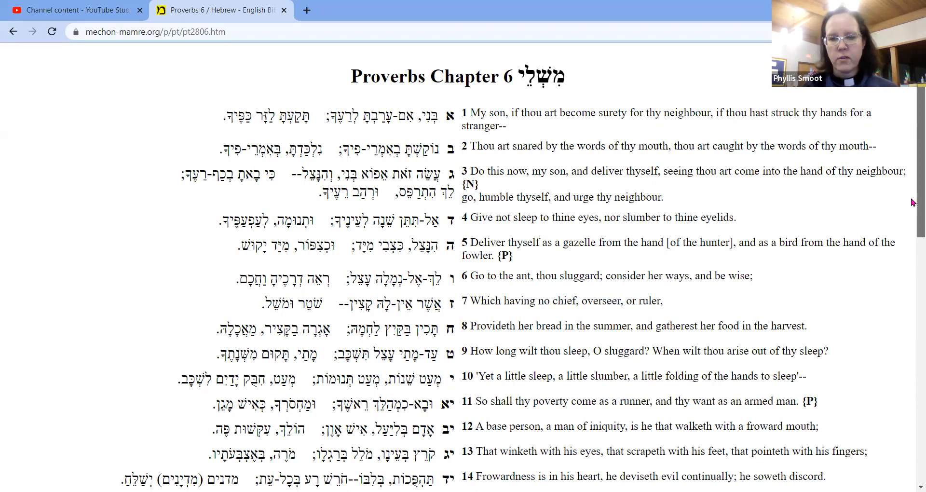
# - Scroll down to Proverbs 6 verses 13–27, past the six things the LORD hates
pyautogui.scroll(-3)
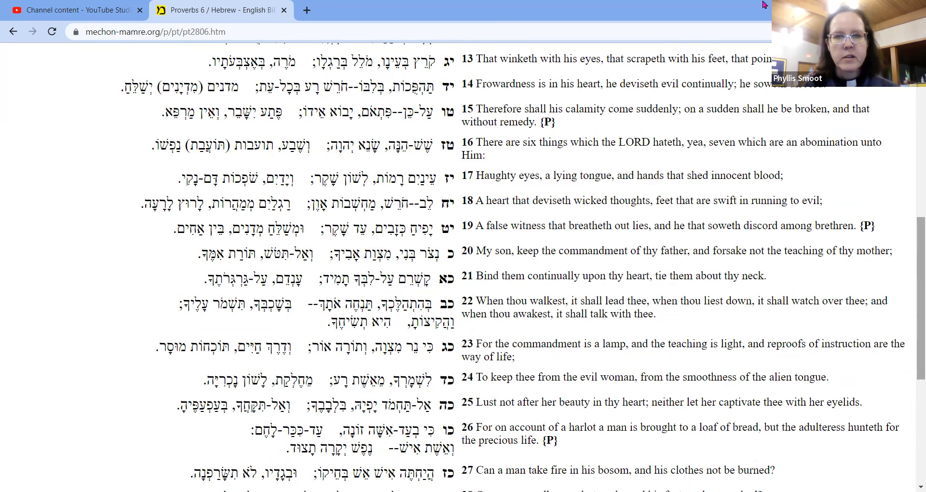
pyautogui.moveTo(560, 463)
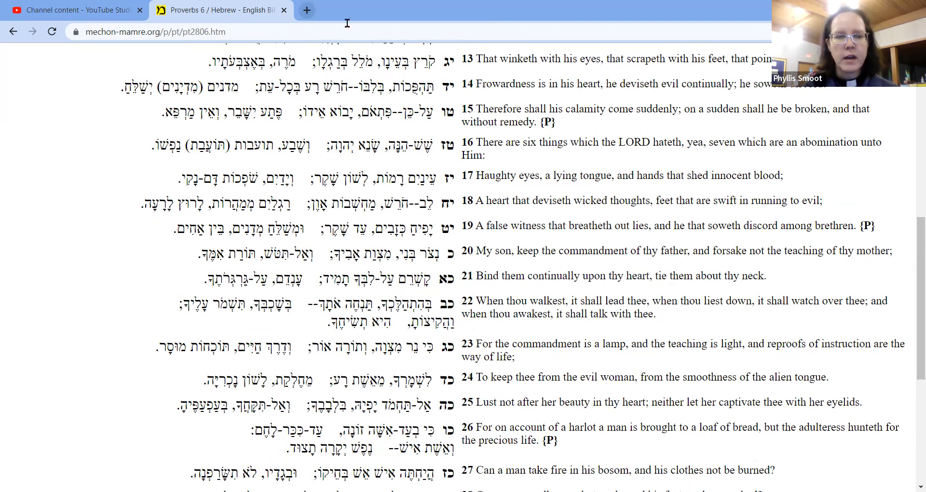
# - Search Google for 'Hebrew comparison Proverbs 6' and scroll to the Bible Hub and StackExchange results
pyautogui.click(306, 10)
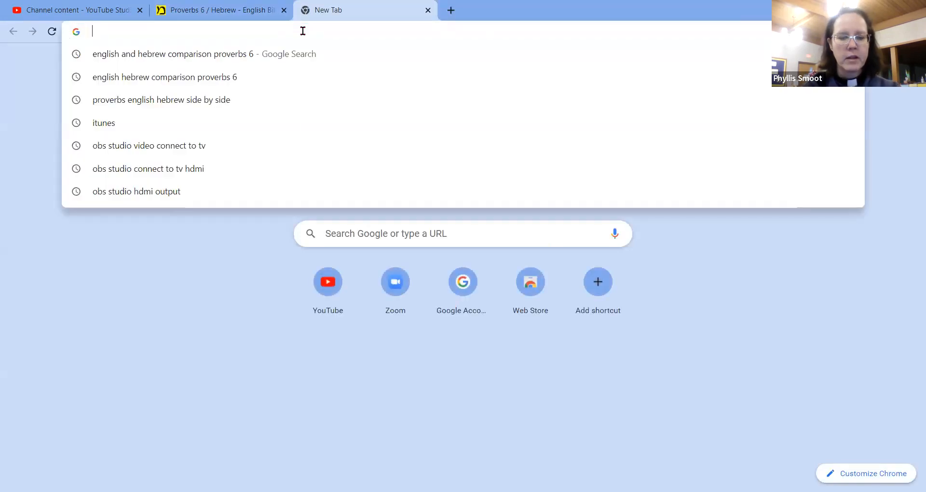
pyautogui.write('Hebrew comparison Proverbs 6')
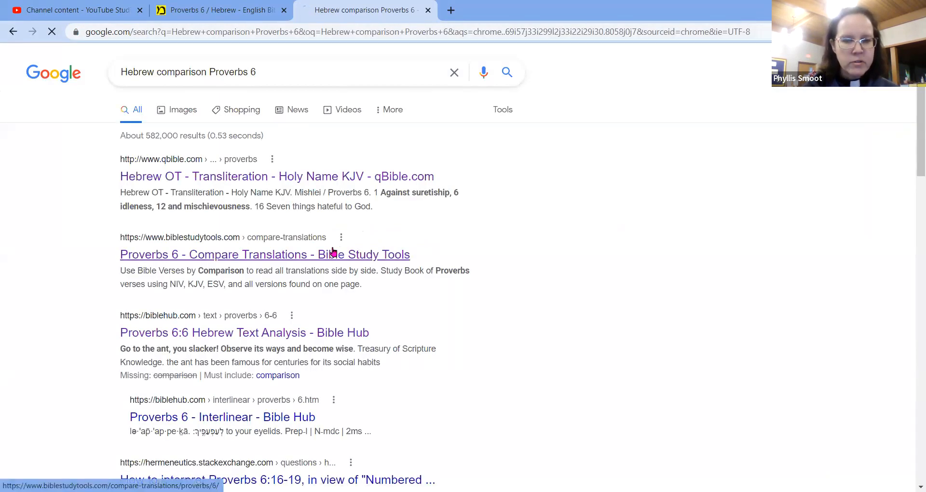
pyautogui.click(265, 254)
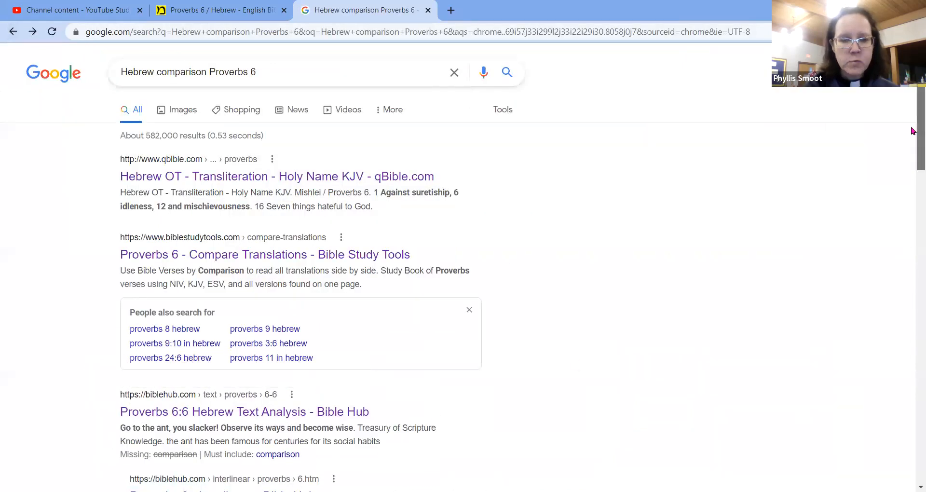
pyautogui.scroll(-3)
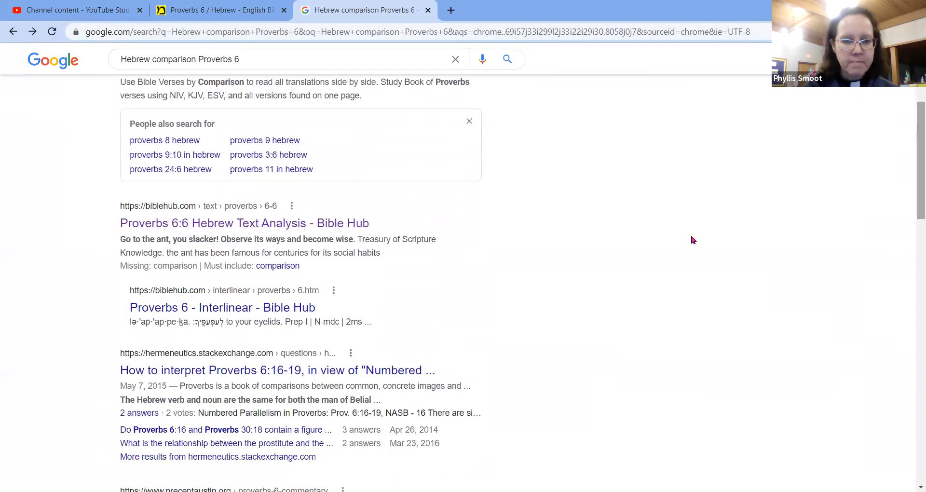
# - Open Bible Hub's Proverbs 6 interlinear and read down to verses 24–26 on the seductress
pyautogui.click(223, 307)
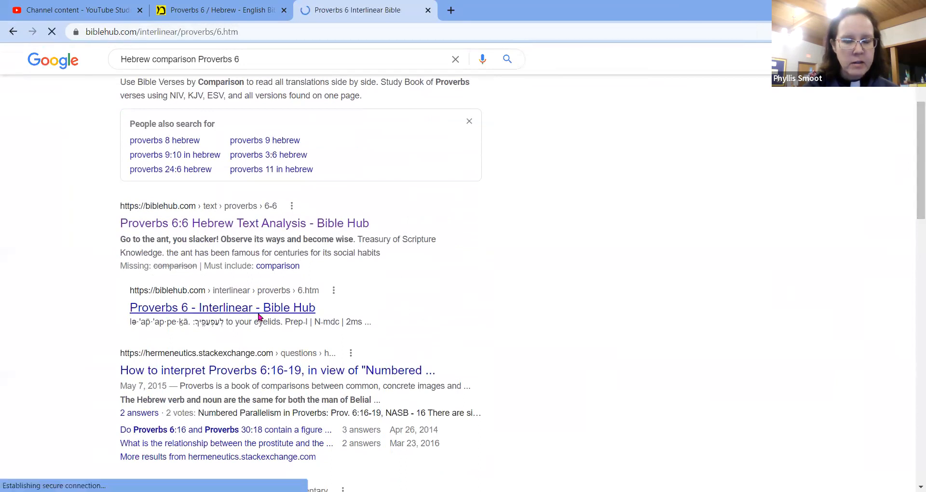
pyautogui.click(223, 307)
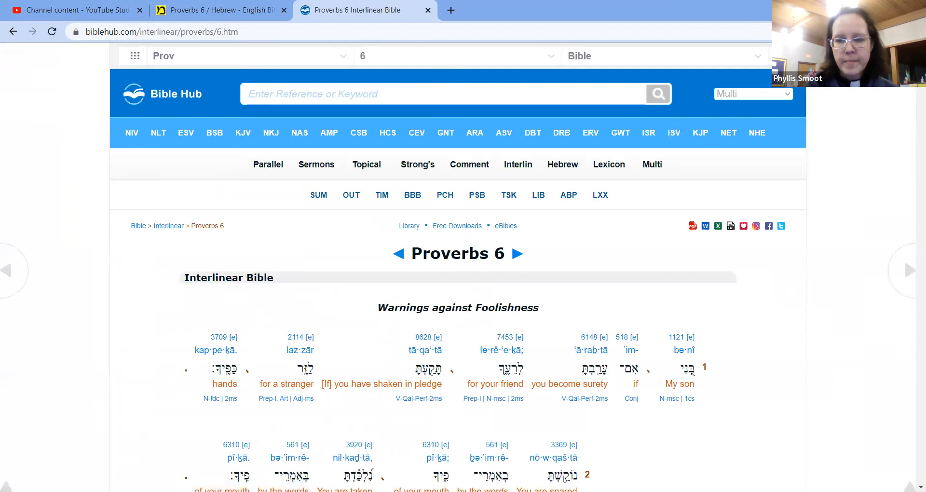
pyautogui.scroll(-3)
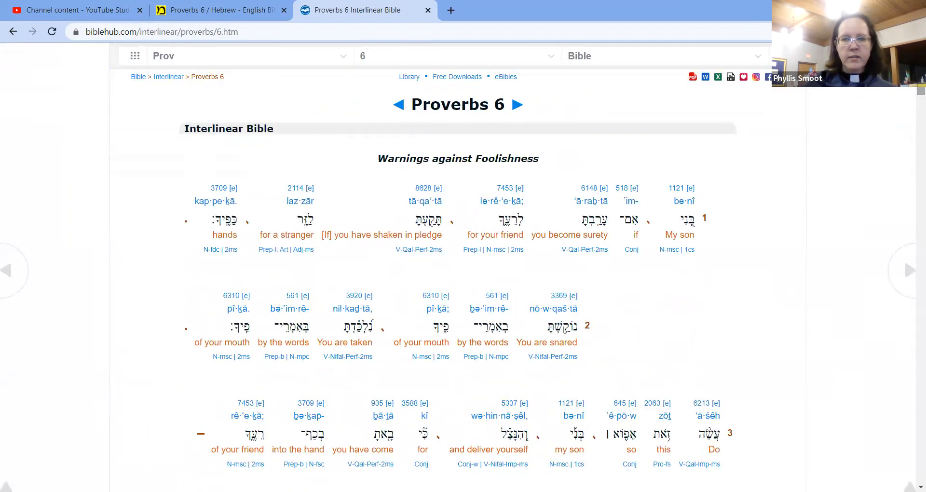
pyautogui.moveTo(718, 45)
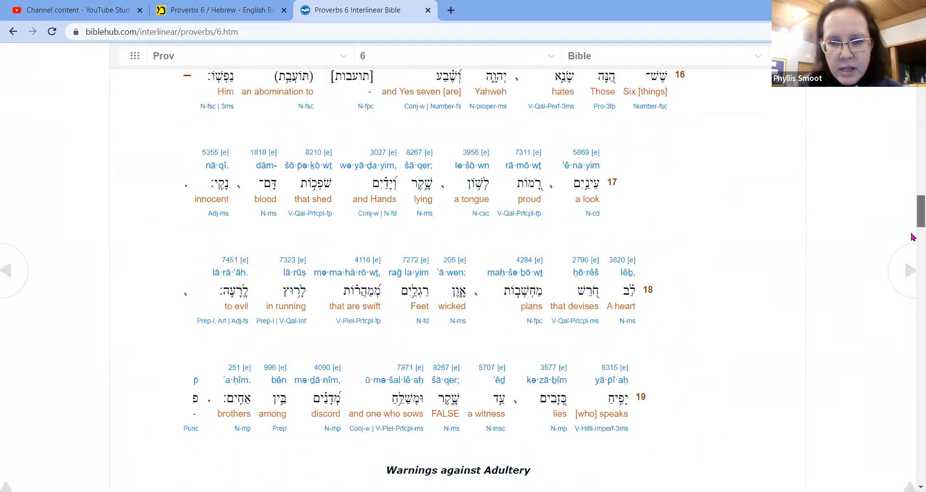
pyautogui.scroll(-3)
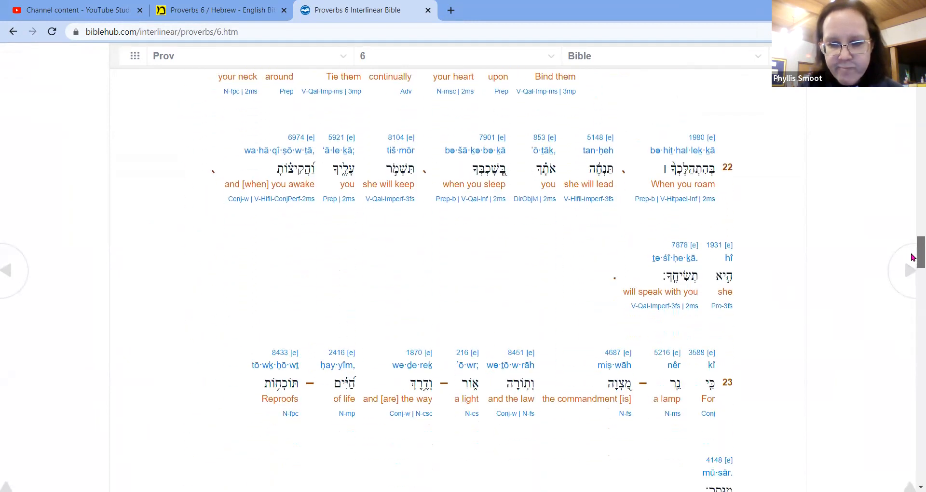
pyautogui.scroll(-3)
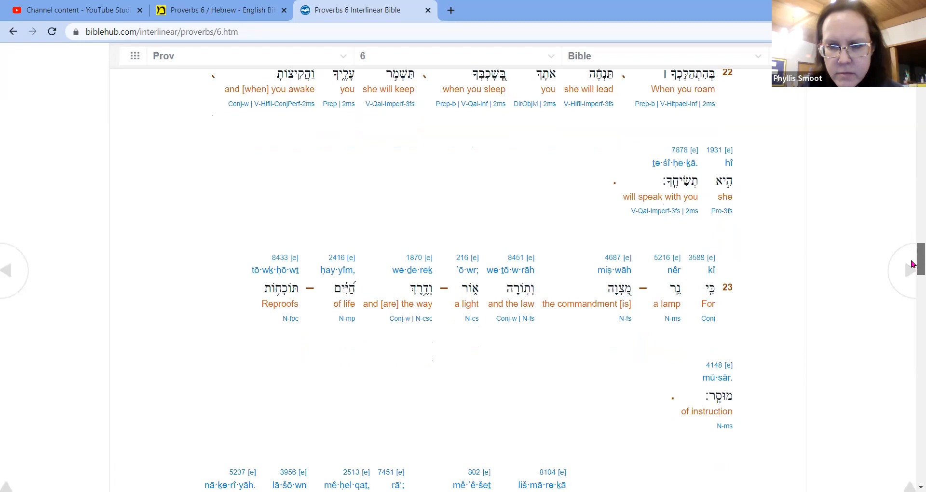
pyautogui.scroll(-3)
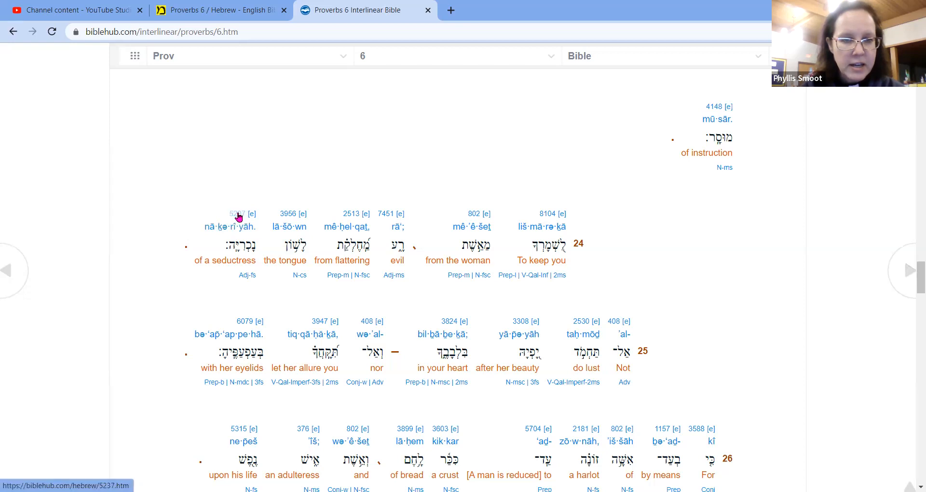
pyautogui.click(234, 227)
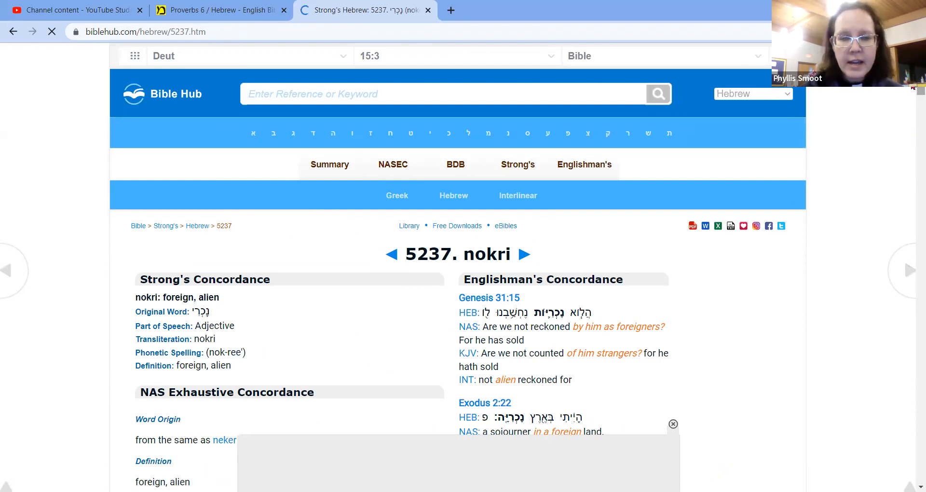
pyautogui.scroll(-3)
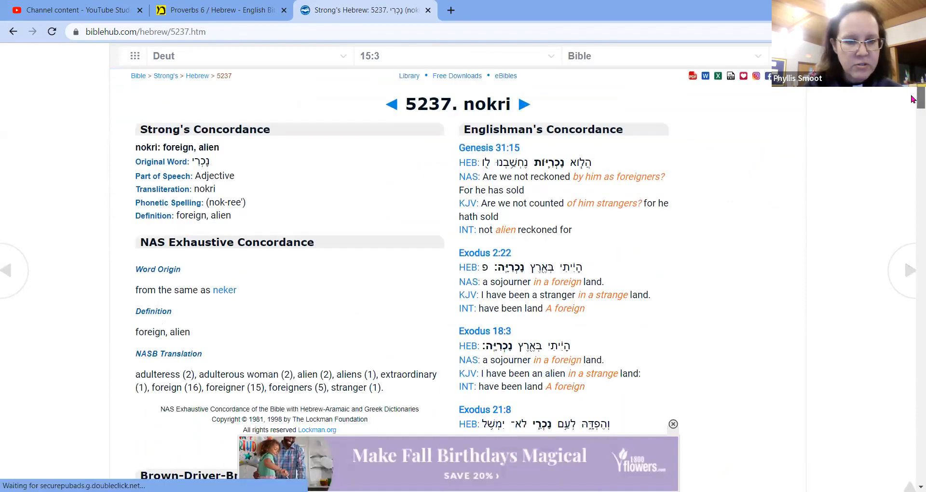
pyautogui.scroll(-3)
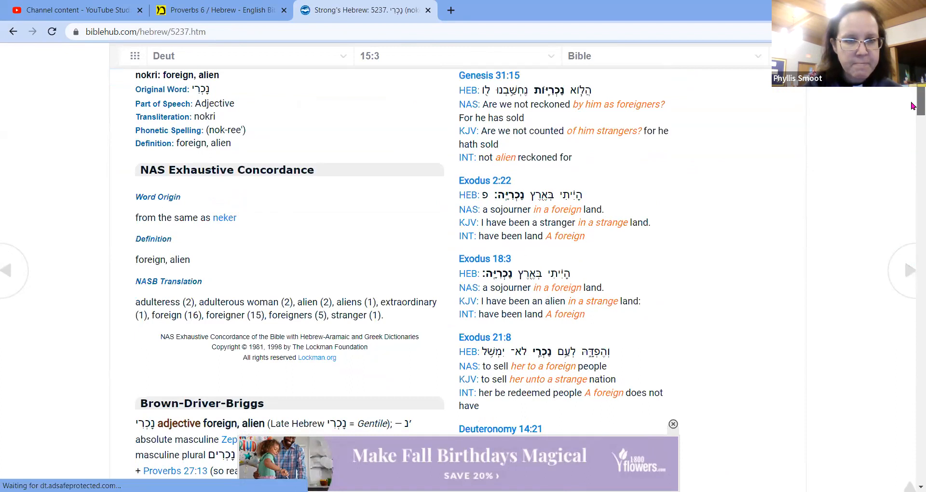
pyautogui.scroll(3)
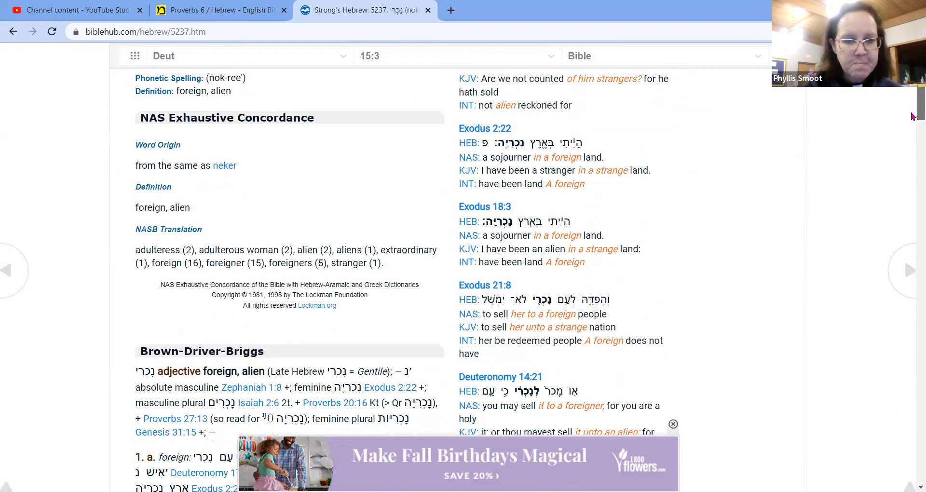
pyautogui.scroll(-3)
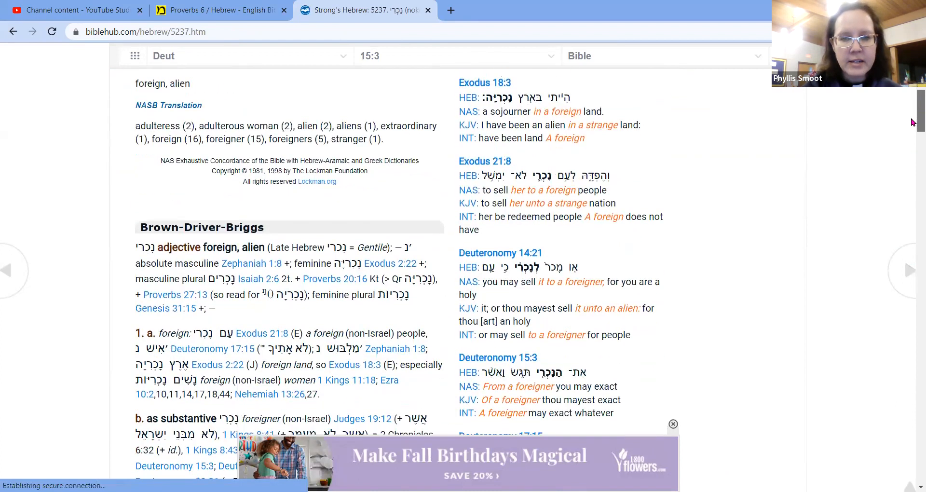
pyautogui.scroll(-3)
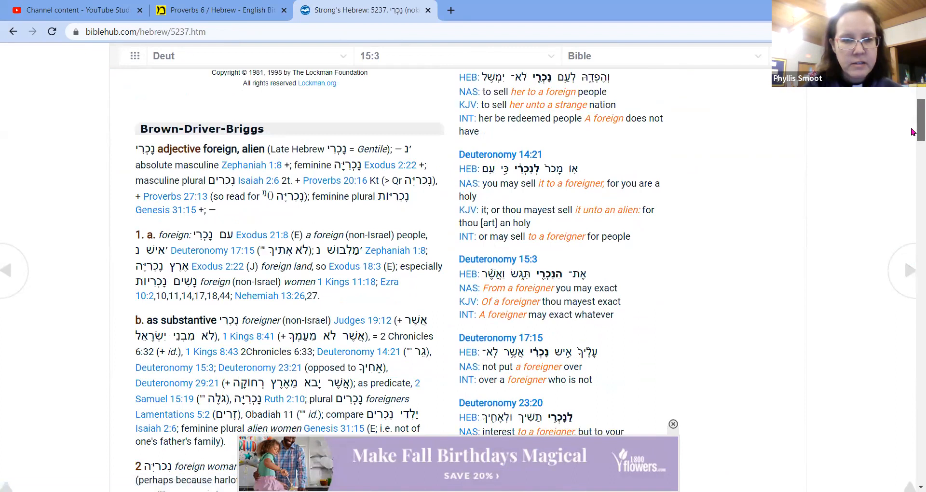
pyautogui.scroll(3)
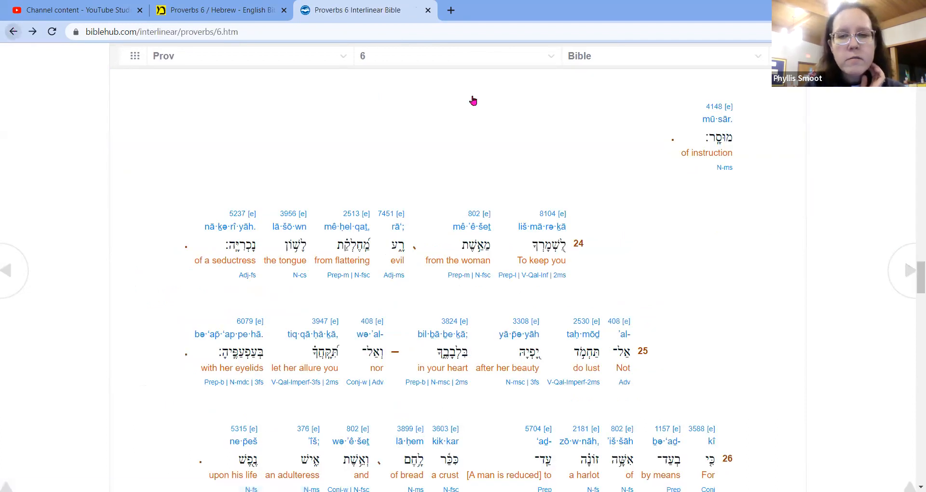
pyautogui.moveTo(912, 136)
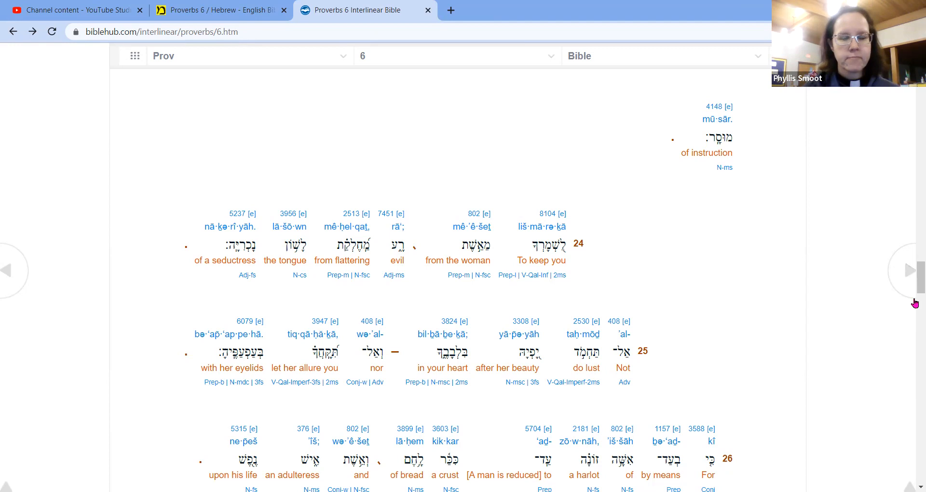
pyautogui.moveTo(913, 274)
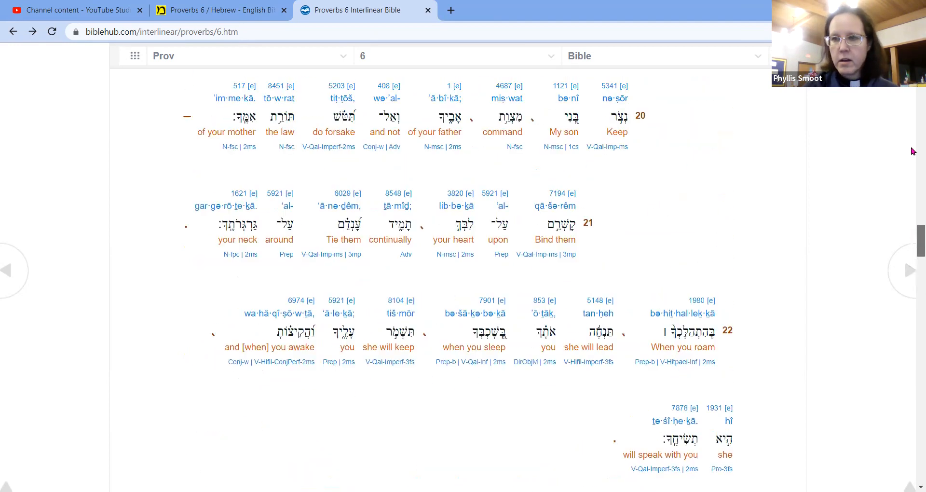
pyautogui.scroll(-3)
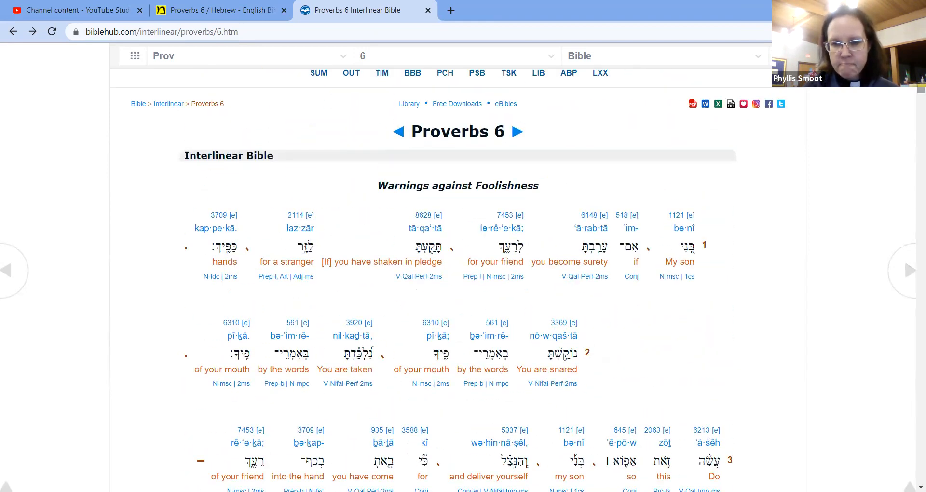
pyautogui.moveTo(751, 332)
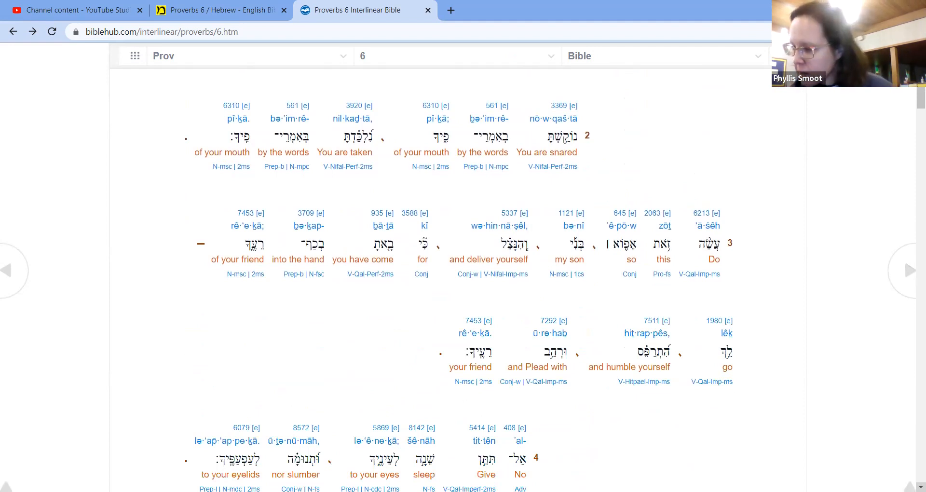
pyautogui.scroll(-3)
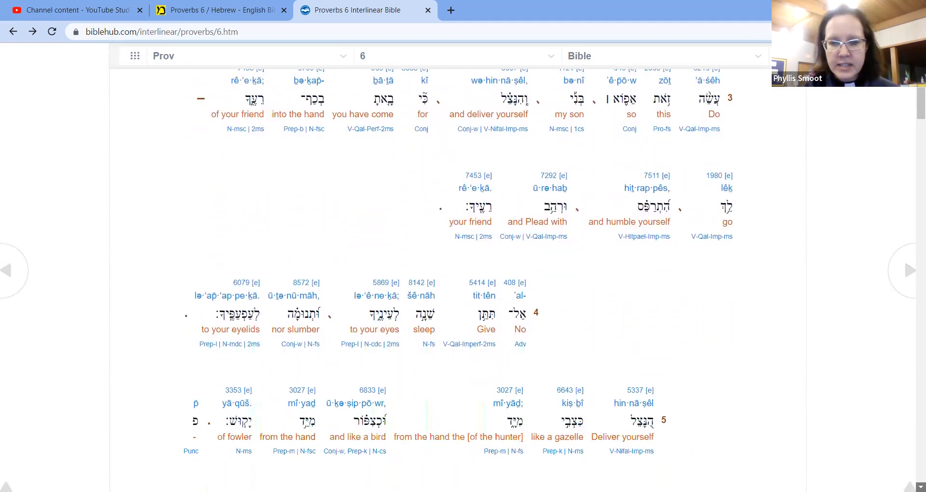
pyautogui.scroll(-3)
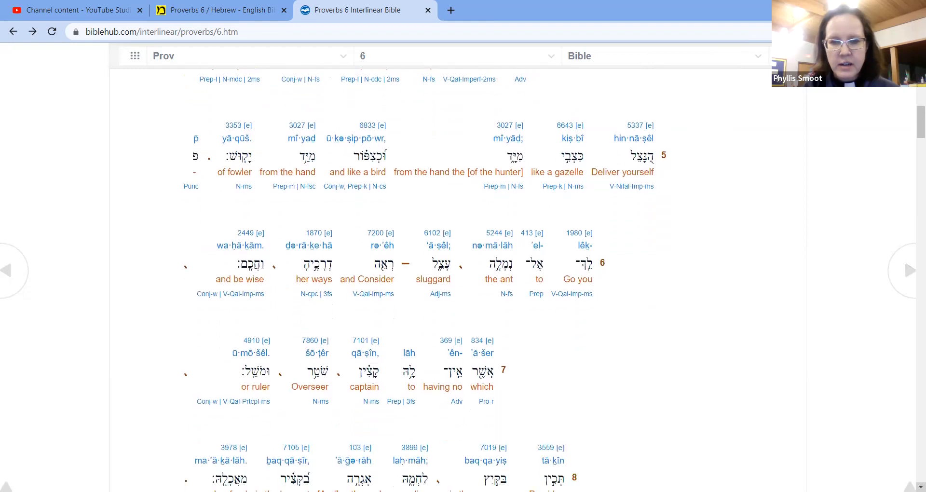
pyautogui.scroll(-3)
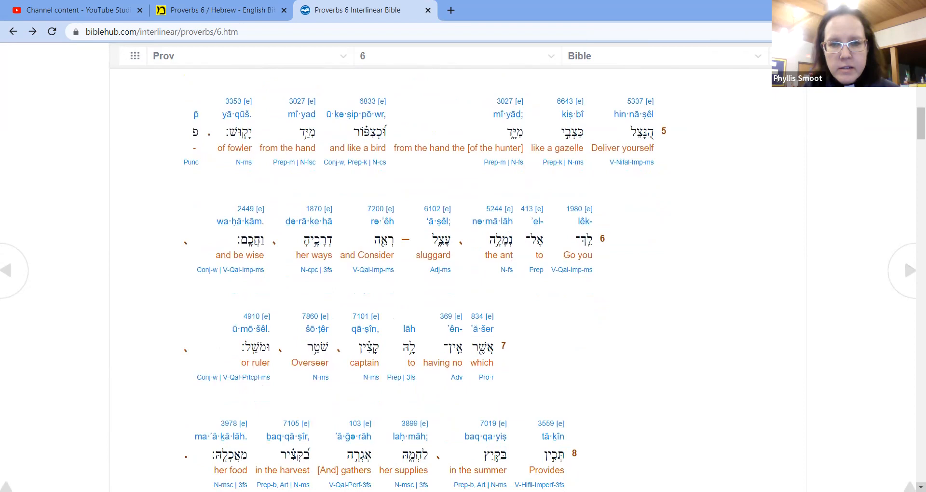
pyautogui.scroll(-3)
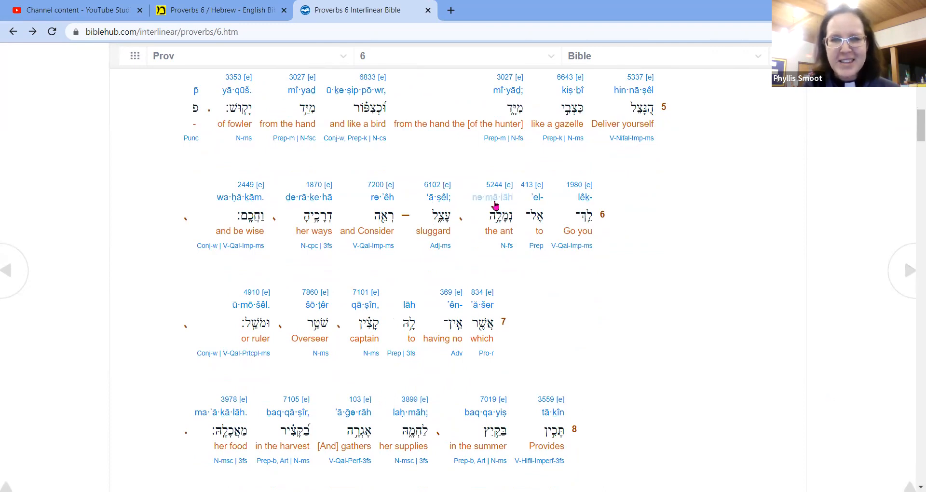
pyautogui.click(492, 196)
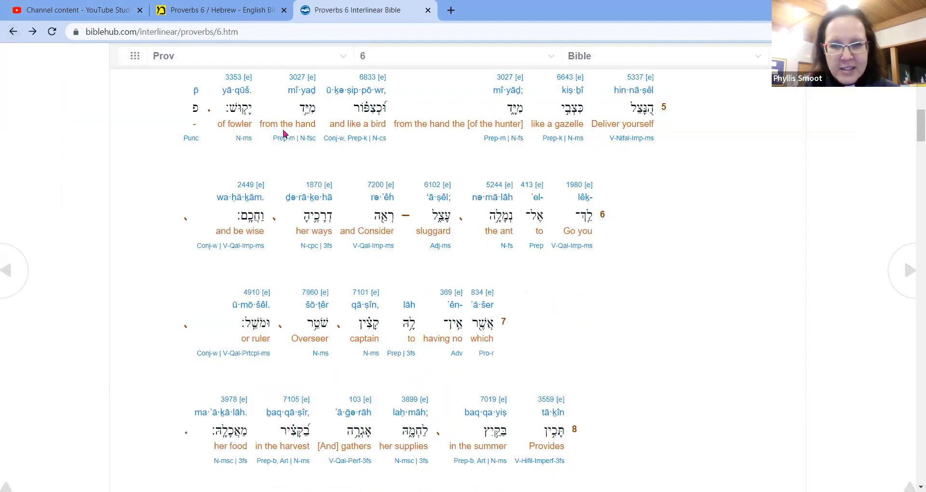
pyautogui.moveTo(336, 156)
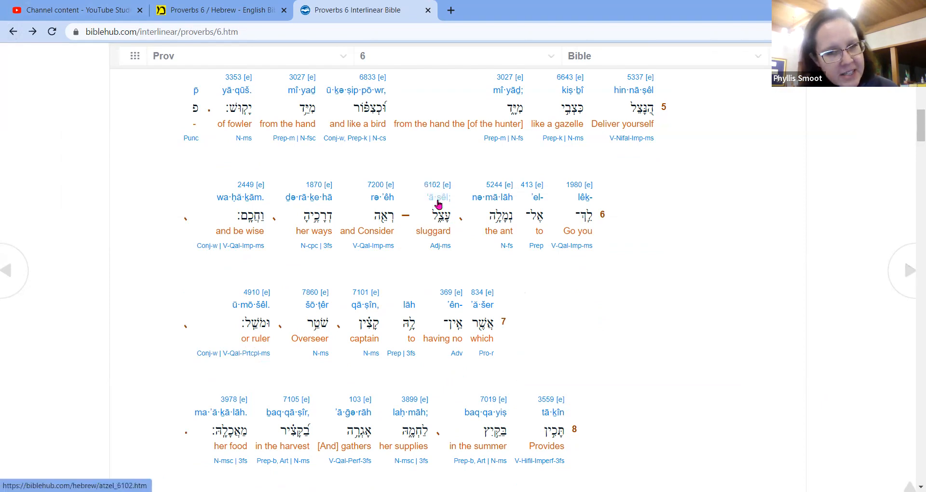
# - View the 'atsel (sluggard, Strong's 6102) concordance entry, then return to Proverbs 6 verses 5–8
pyautogui.click(437, 197)
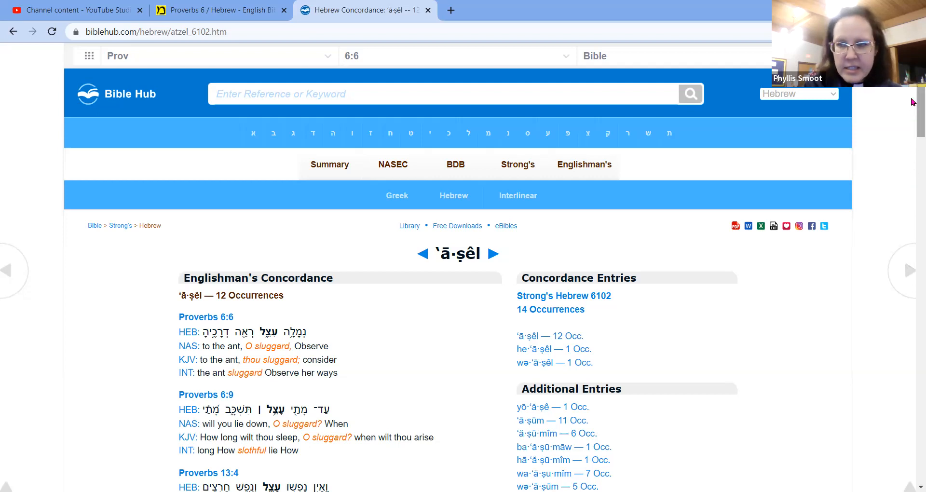
pyautogui.scroll(-3)
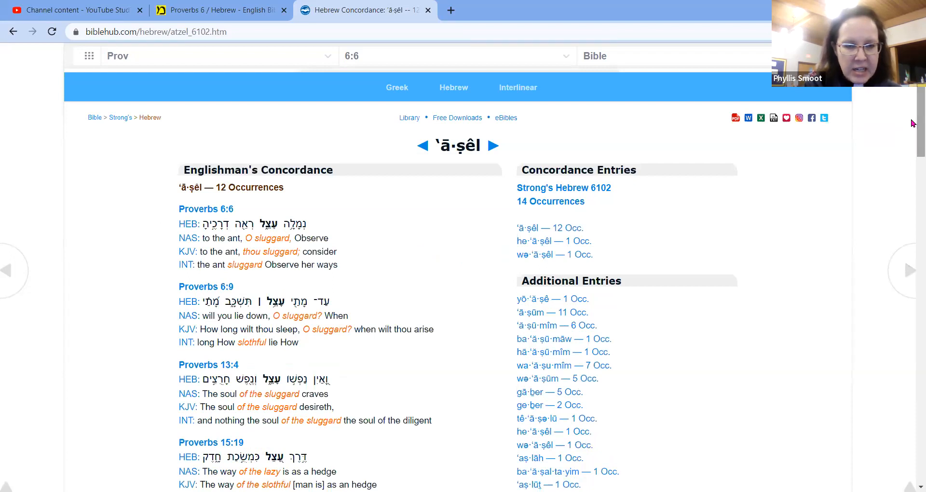
pyautogui.click(13, 31)
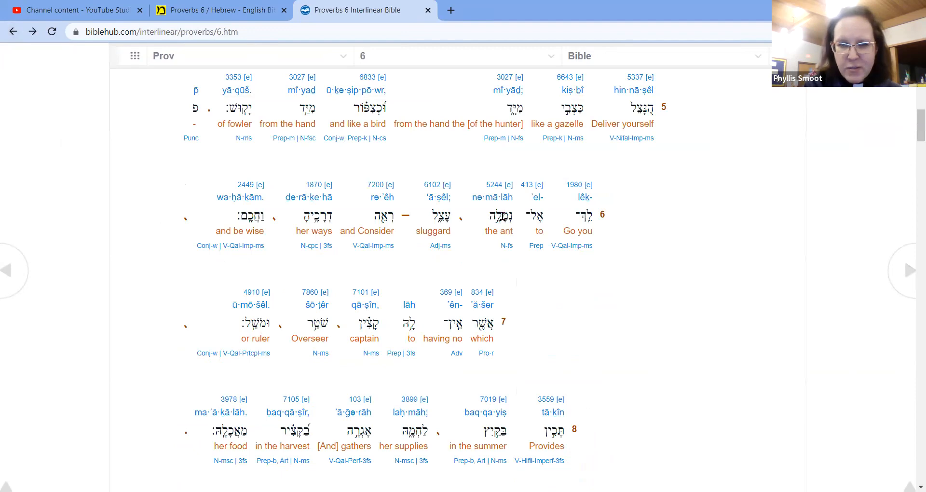
pyautogui.moveTo(492, 197)
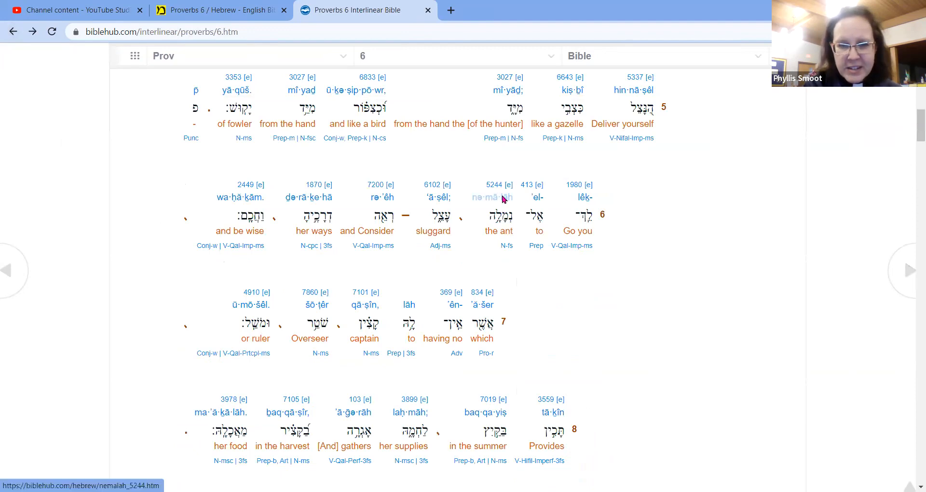
pyautogui.click(490, 197)
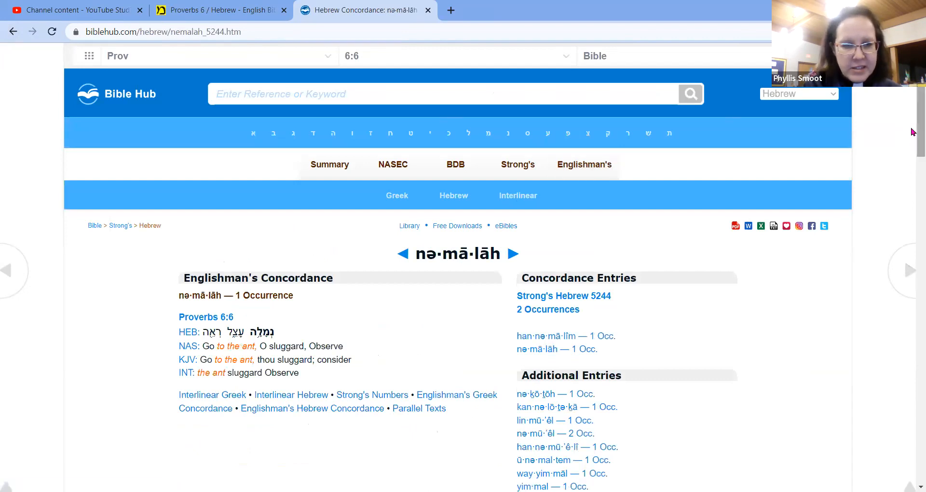
pyautogui.scroll(-3)
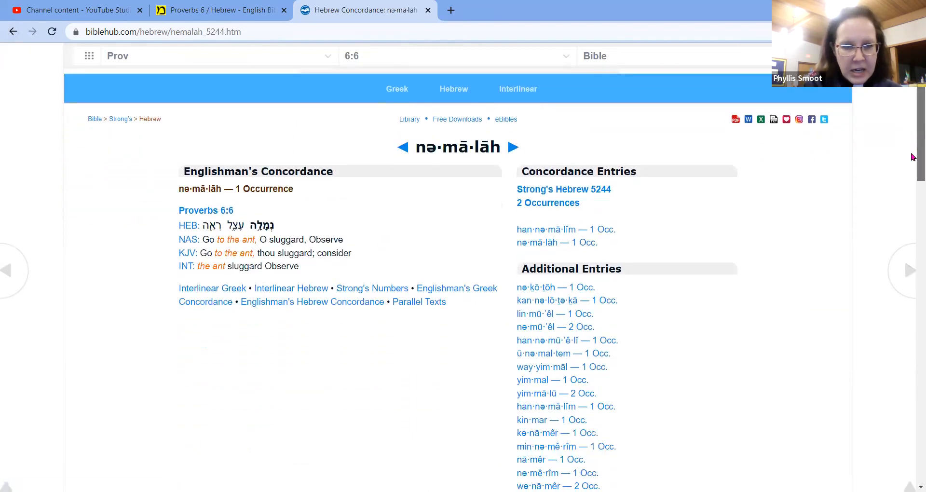
pyautogui.scroll(-3)
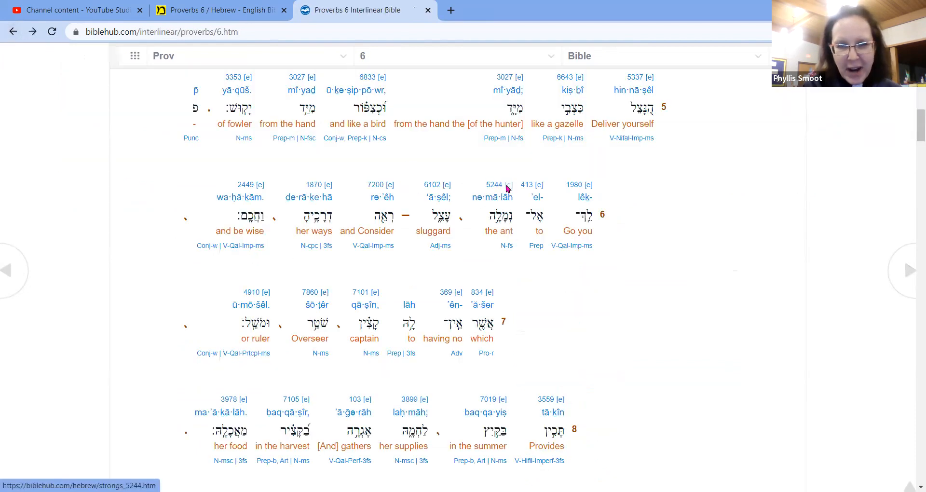
pyautogui.click(494, 197)
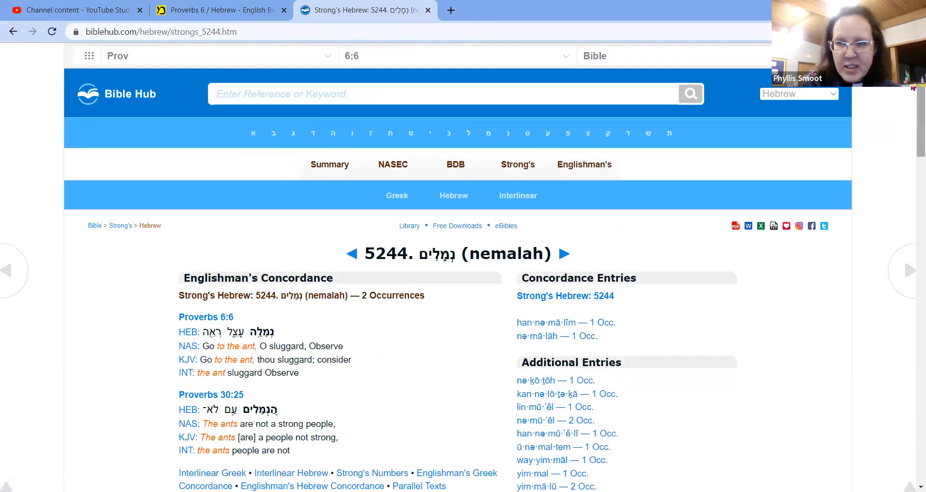
pyautogui.scroll(-3)
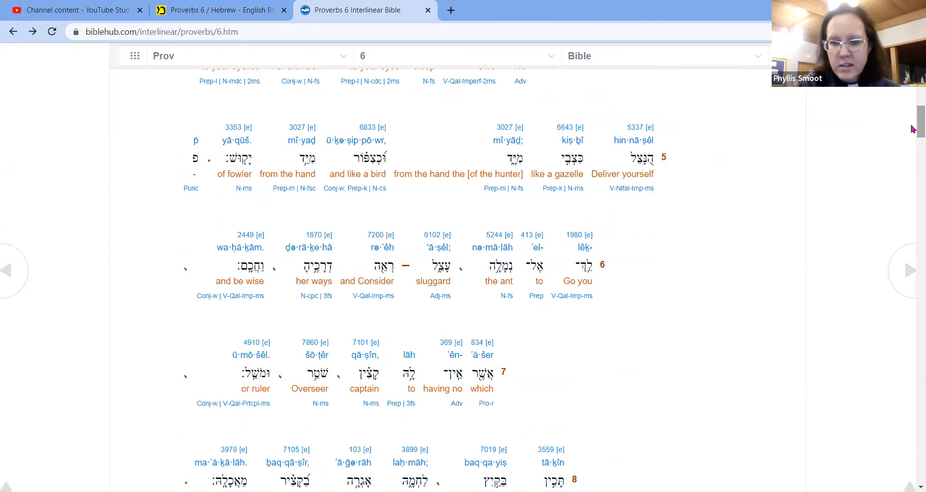
# - From verse 9, open the Englishman's Concordance listing every occurrence of ʿā·ṣêl and scroll through it
pyautogui.scroll(-3)
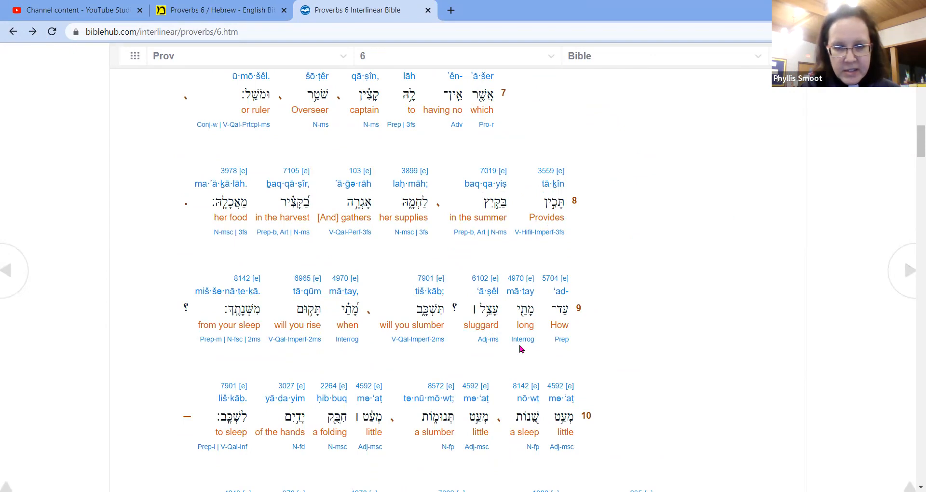
pyautogui.moveTo(487, 291)
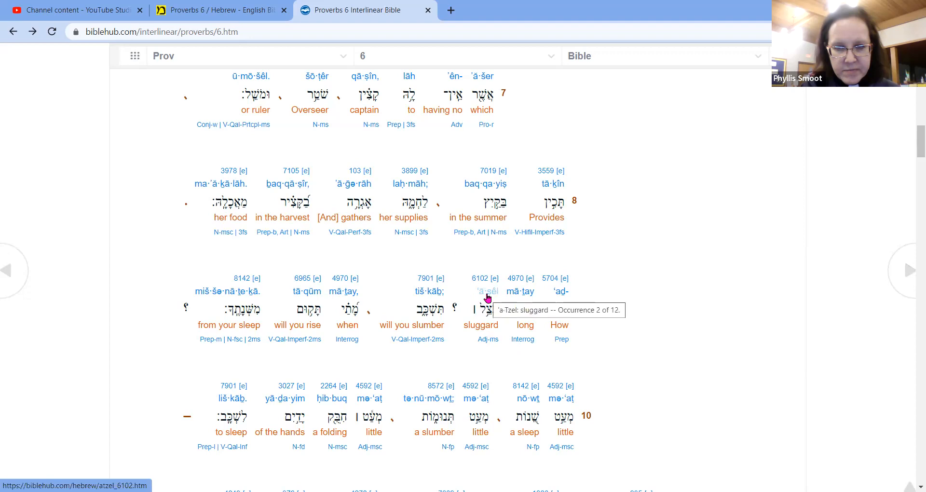
pyautogui.moveTo(486, 298)
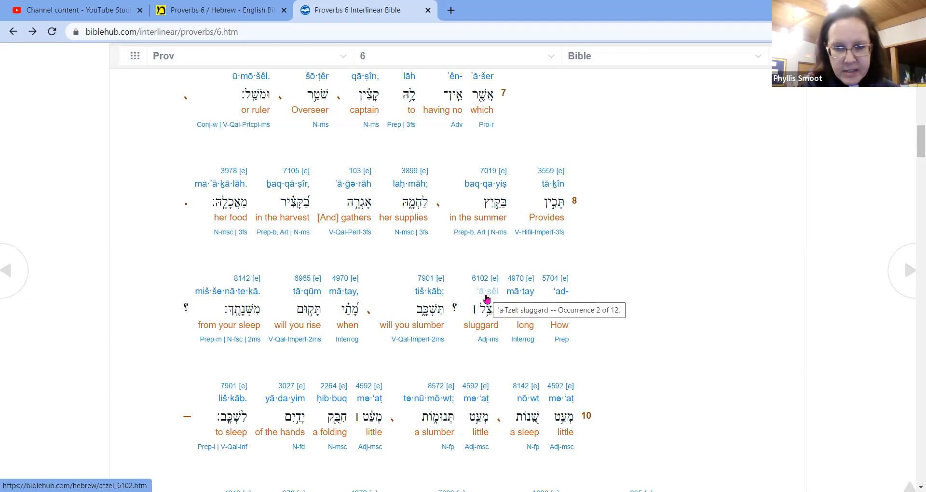
pyautogui.click(485, 305)
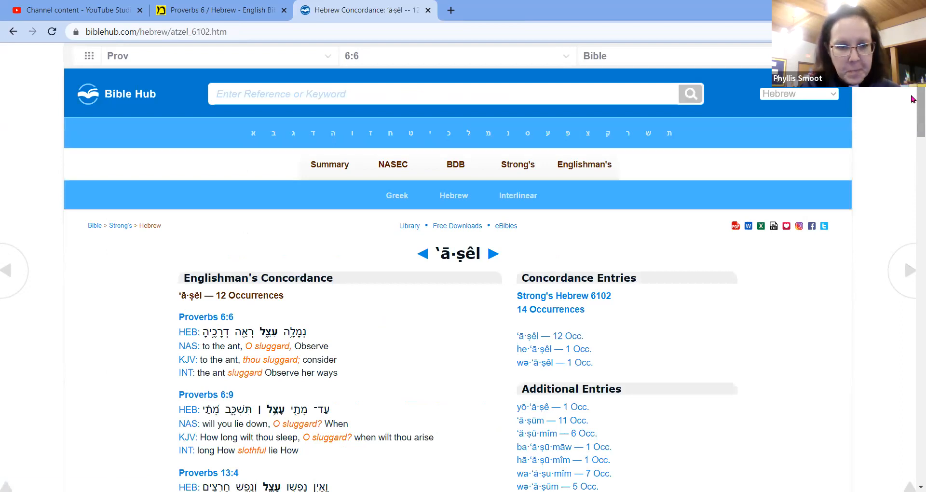
pyautogui.scroll(-3)
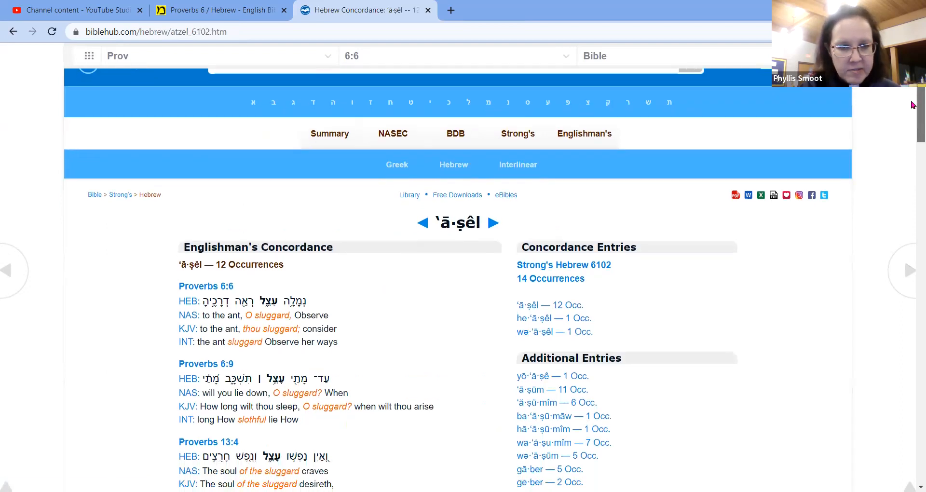
pyautogui.scroll(-3)
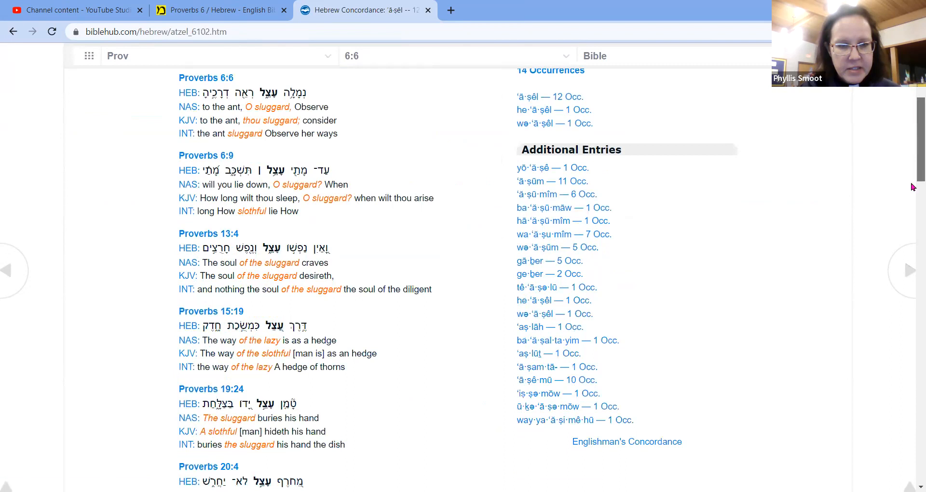
pyautogui.scroll(-3)
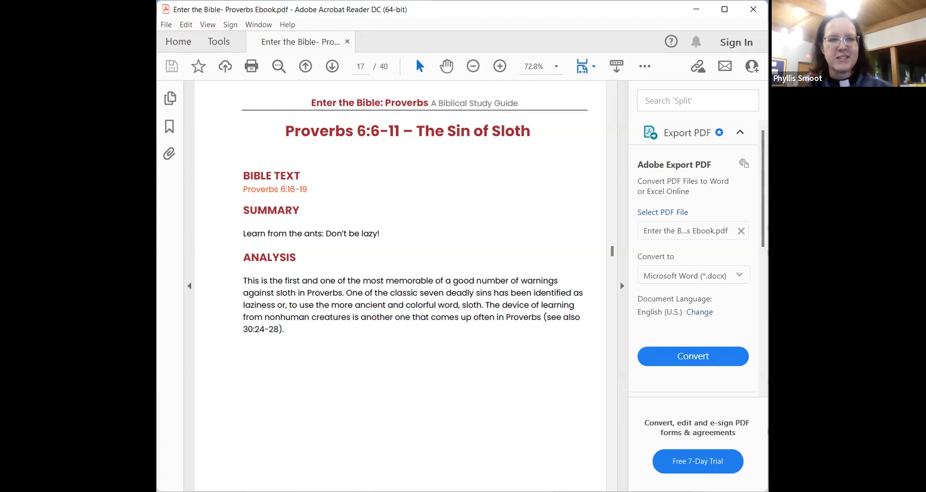
pyautogui.moveTo(571, 279)
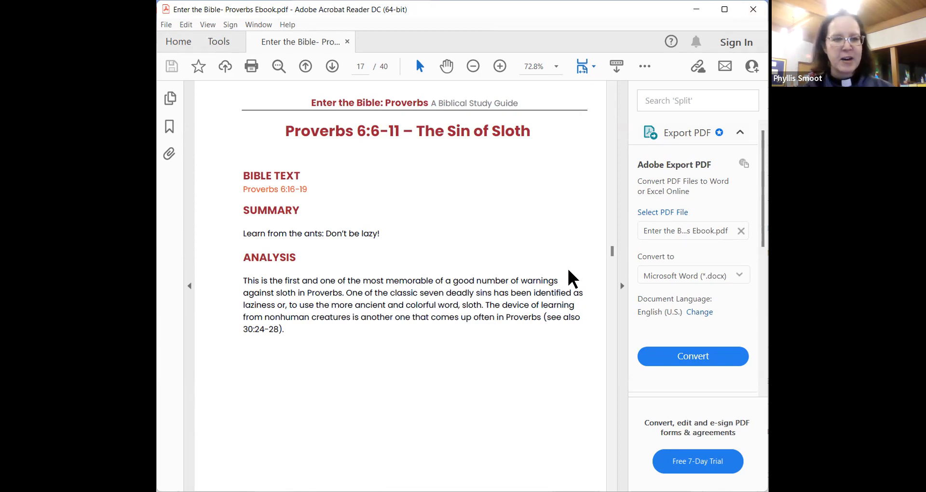
pyautogui.moveTo(352, 379)
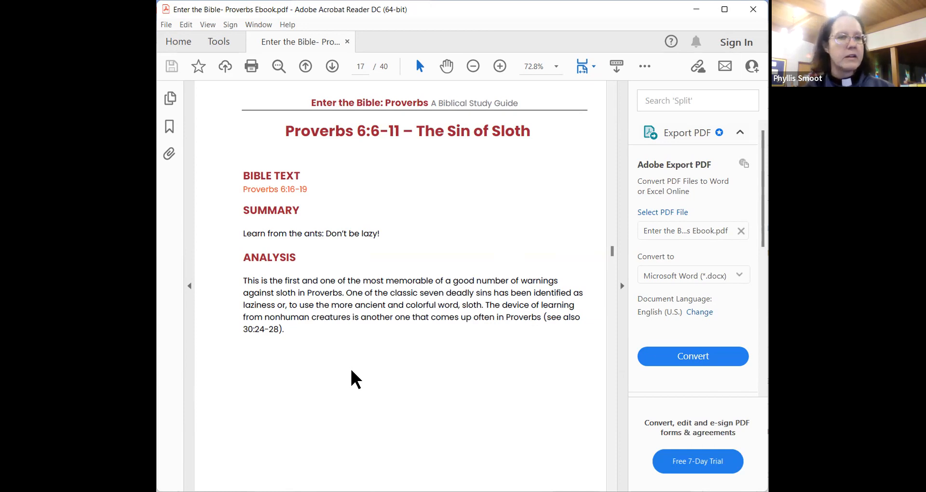
pyautogui.moveTo(379, 211)
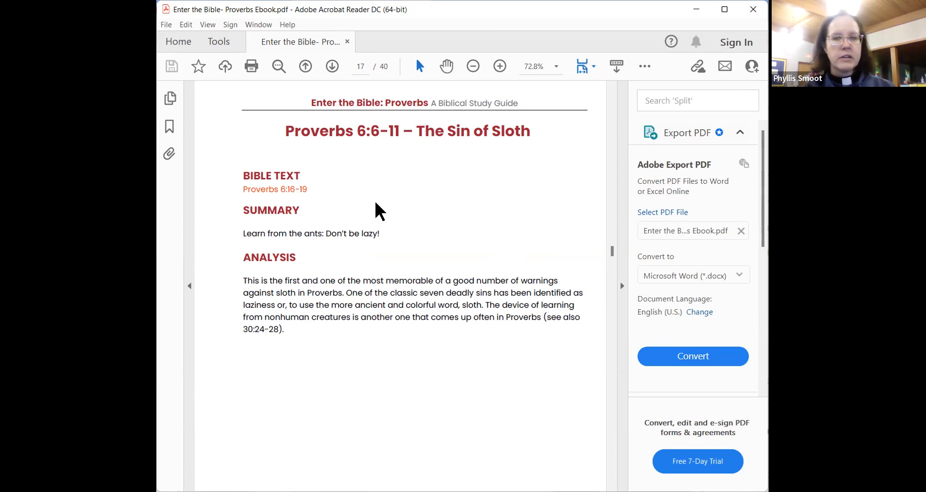
# - Go to the study guide's page 'Proverbs 7:6–27 – A Story about Seduction'
pyautogui.click(331, 65)
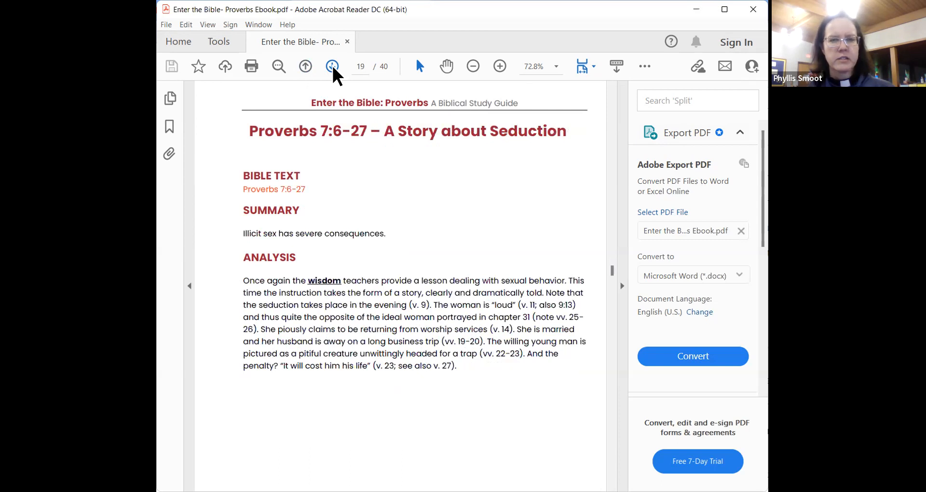
pyautogui.moveTo(431, 50)
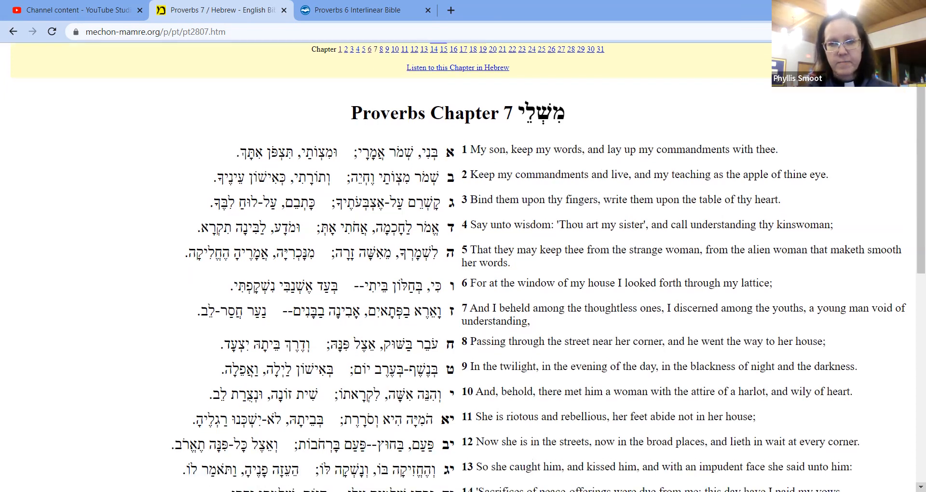
pyautogui.scroll(-3)
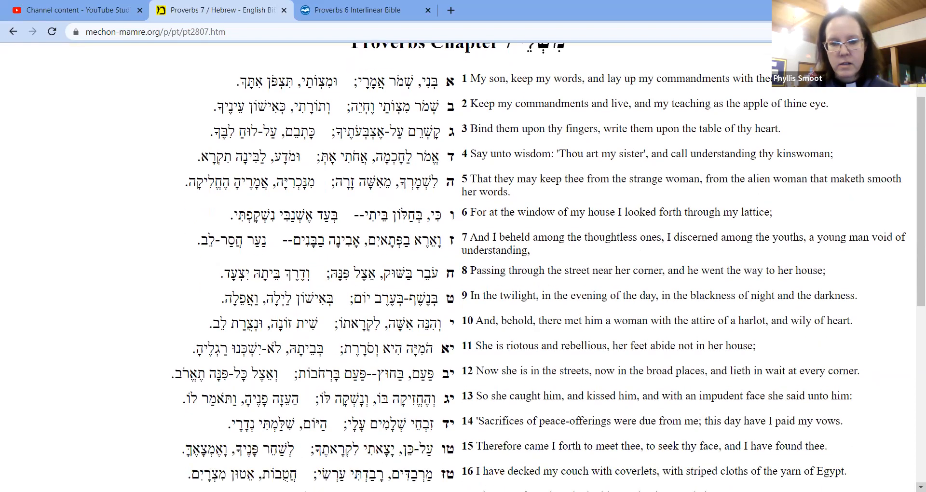
# - Scroll the Proverbs 7 page down to verses 11 through 27 at the chapter's end
pyautogui.scroll(-3)
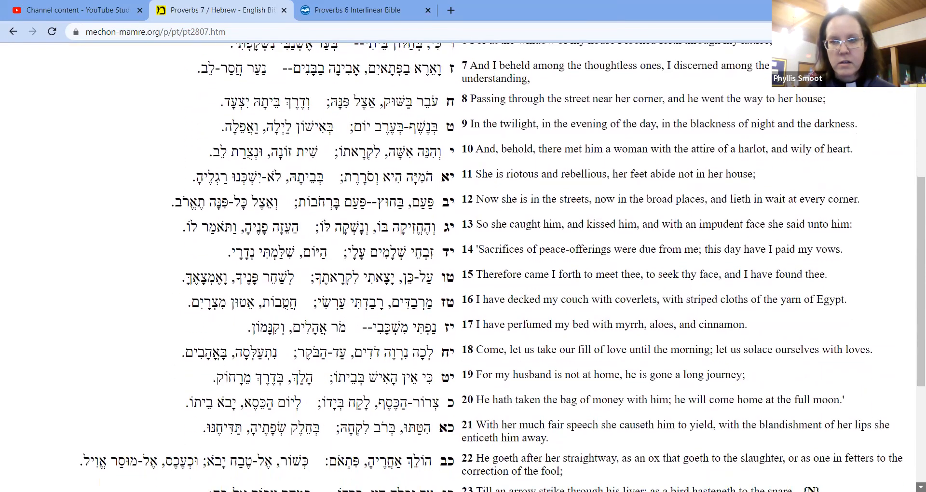
pyautogui.scroll(-3)
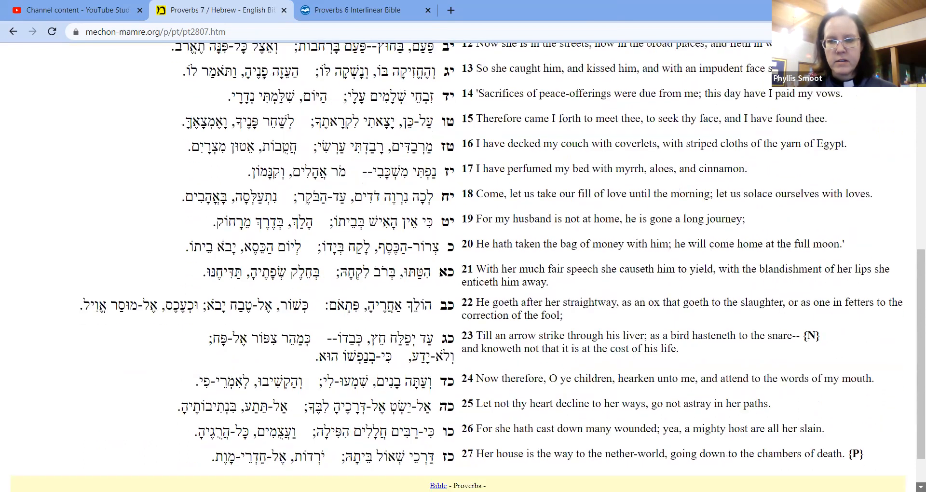
pyautogui.scroll(-3)
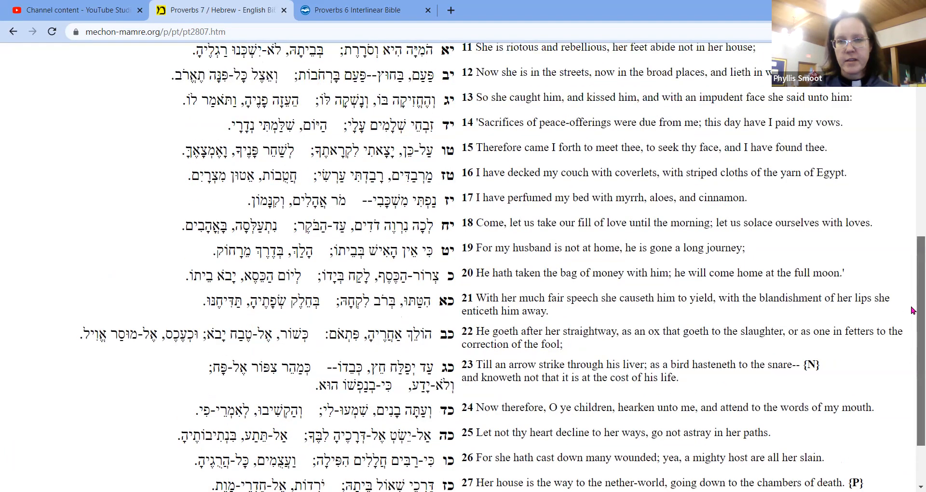
# - Scroll Proverbs 7 back up to show verses 4 through 20 after reading to verse 27
pyautogui.scroll(3)
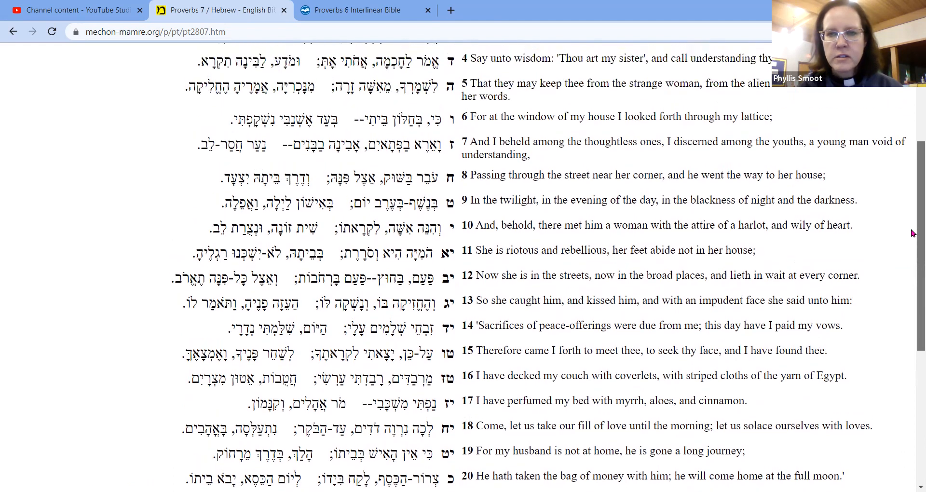
# - Review Proverbs 7 from verse 1 to 27, then return to Bible Hub's Proverbs 6 interlinear at verses 11–14
pyautogui.scroll(3)
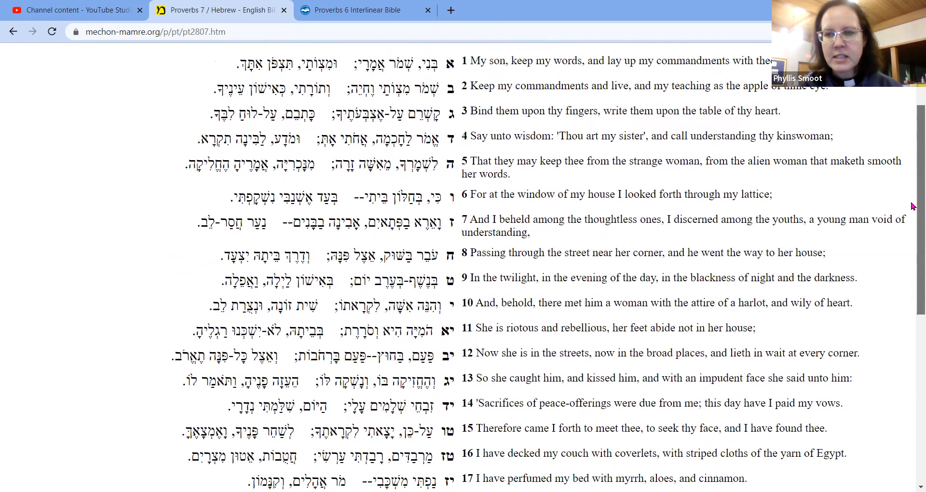
pyautogui.scroll(-3)
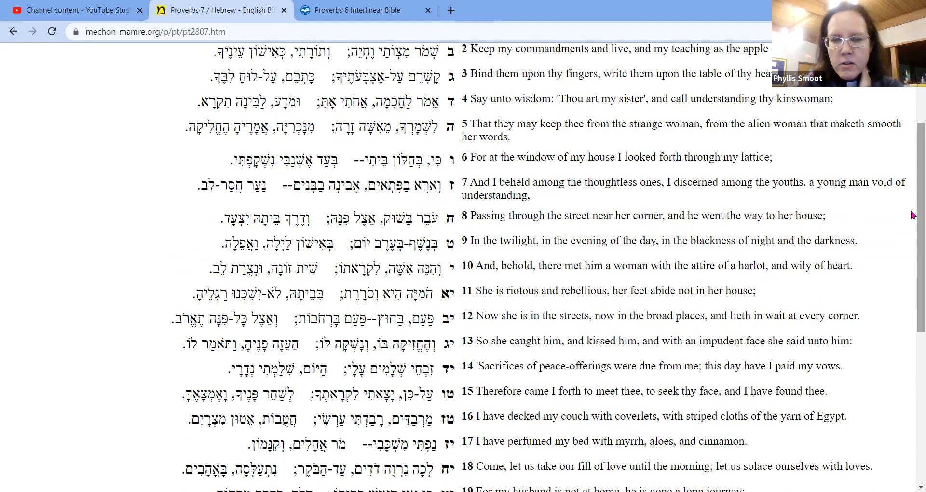
pyautogui.scroll(-3)
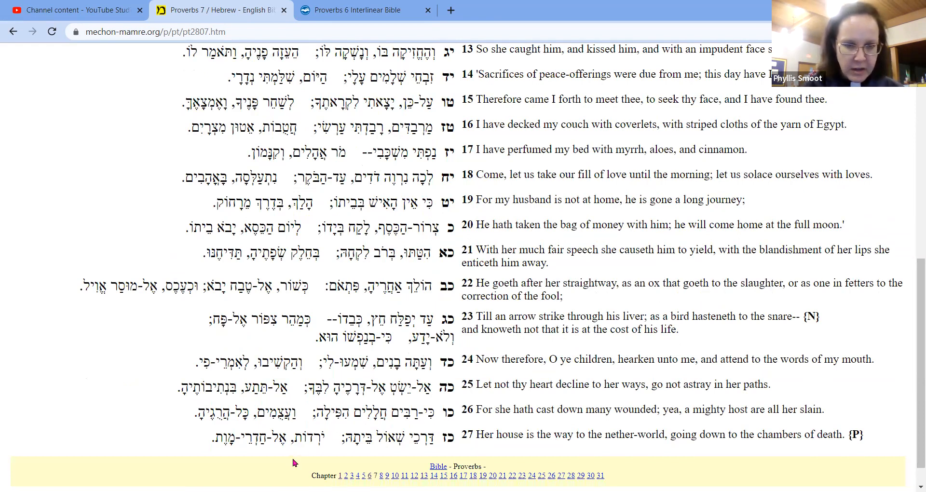
pyautogui.moveTo(279, 460)
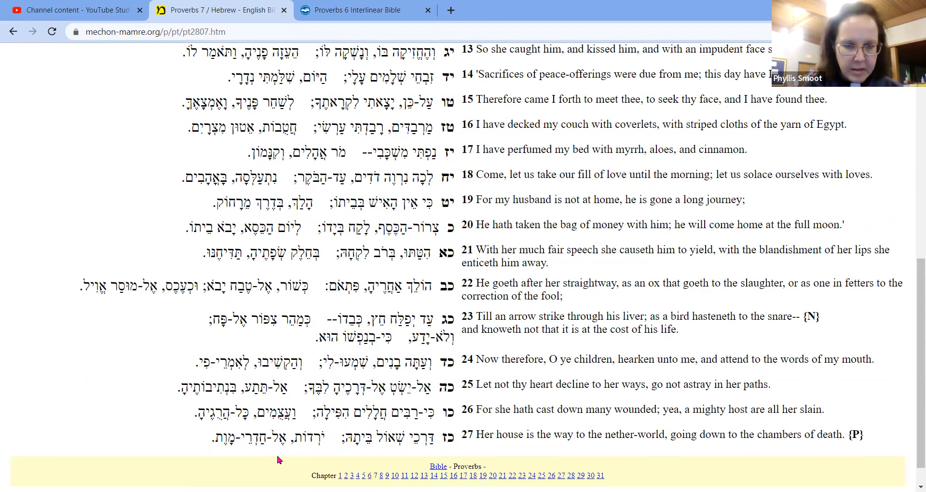
pyautogui.moveTo(263, 458)
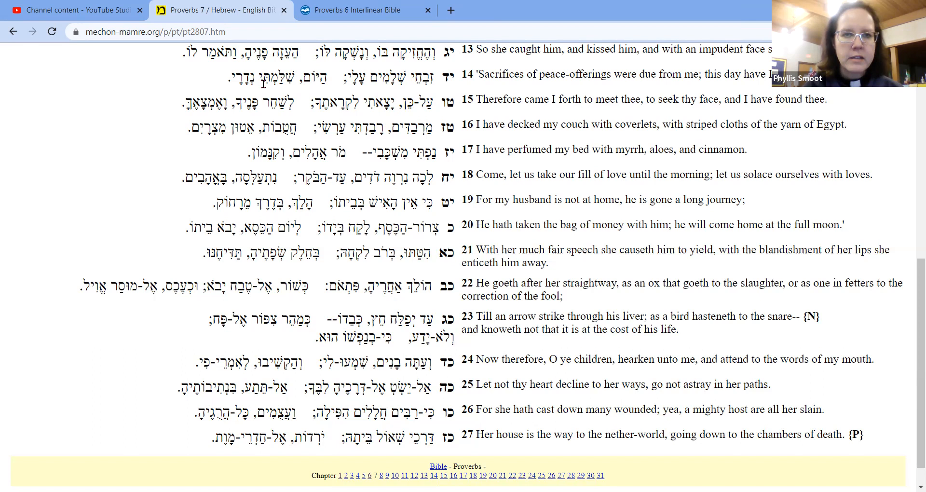
pyautogui.click(360, 11)
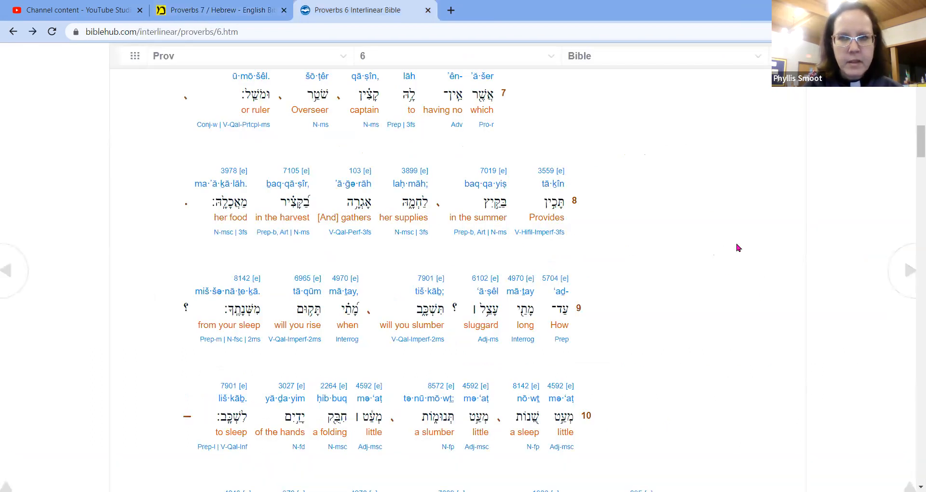
pyautogui.scroll(-3)
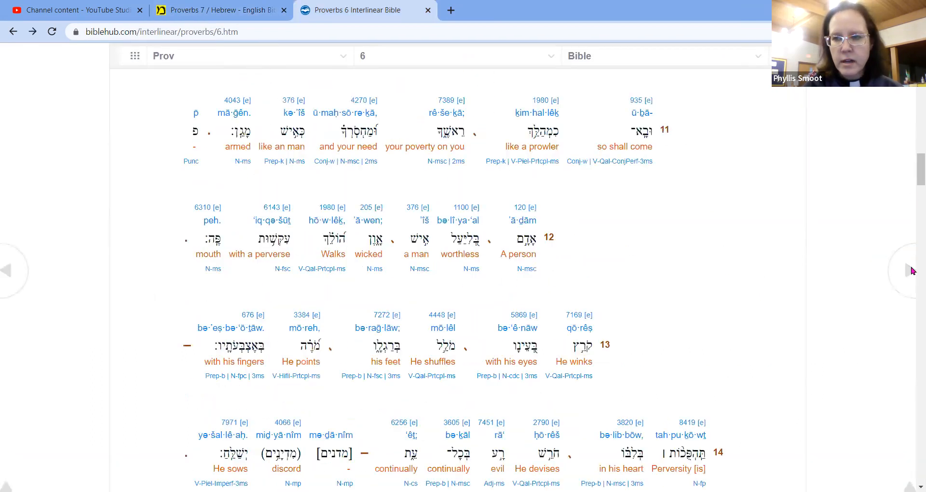
# - Advance to the Proverbs 7 interlinear, reach verse 27, and look up mā·weṯ, Strong's 4194 'death'
pyautogui.click(909, 270)
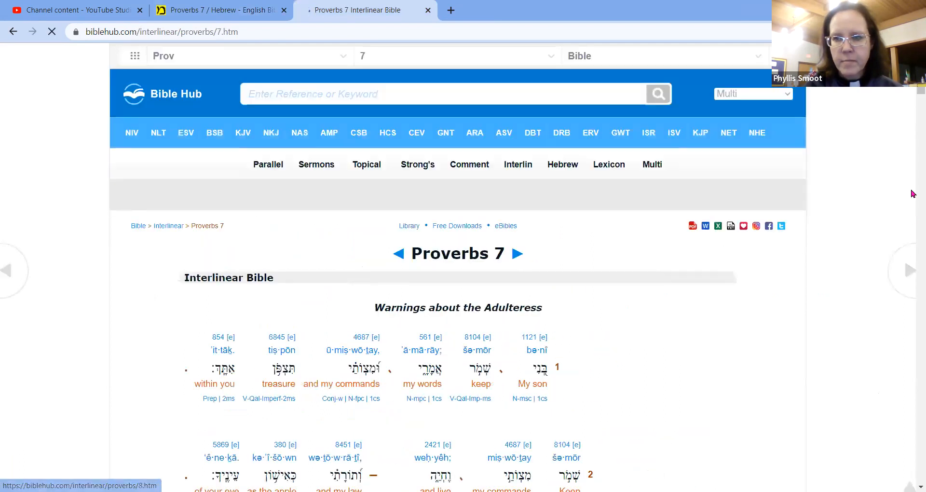
pyautogui.scroll(-3)
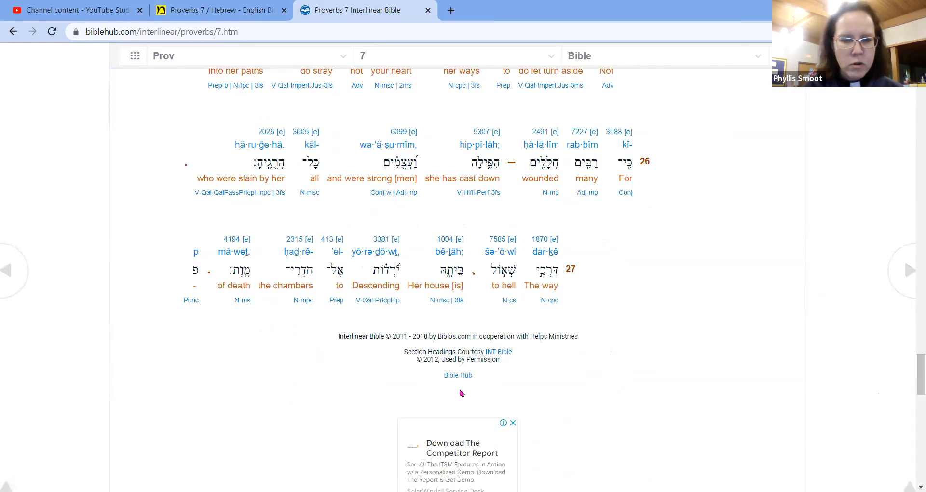
pyautogui.moveTo(225, 344)
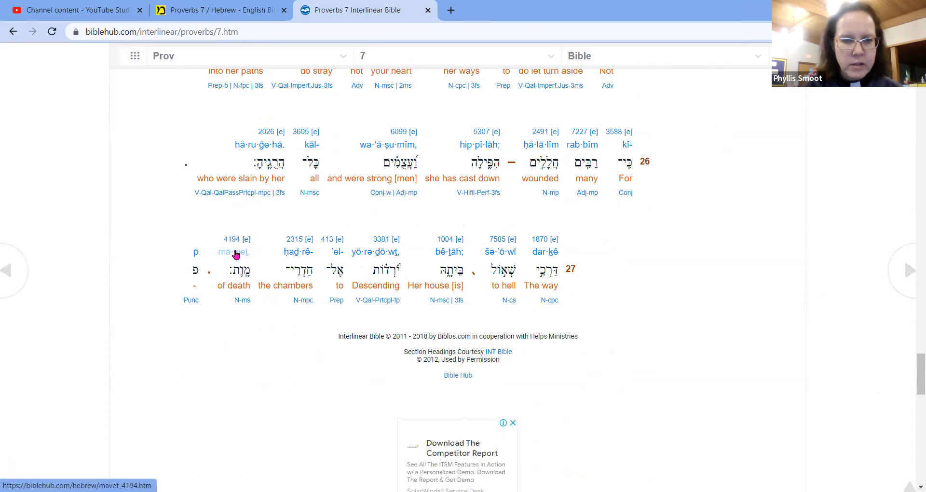
pyautogui.moveTo(234, 252)
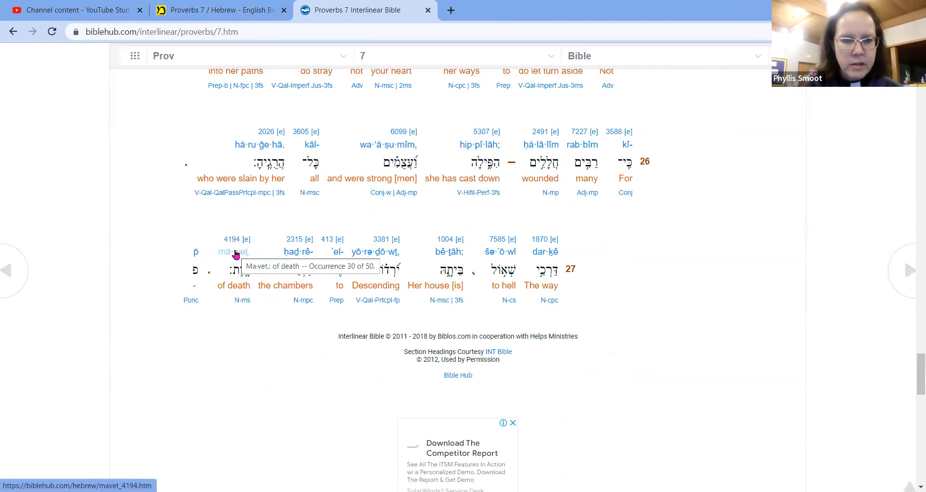
pyautogui.click(231, 239)
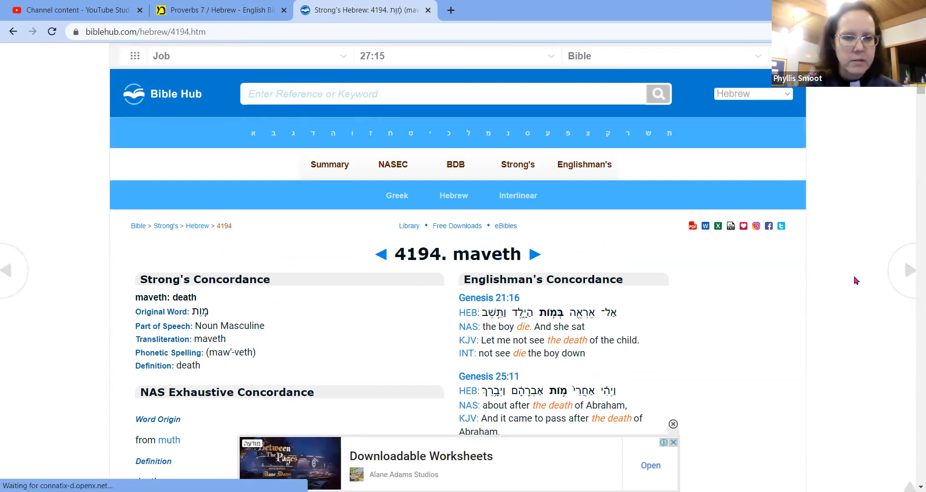
pyautogui.scroll(-3)
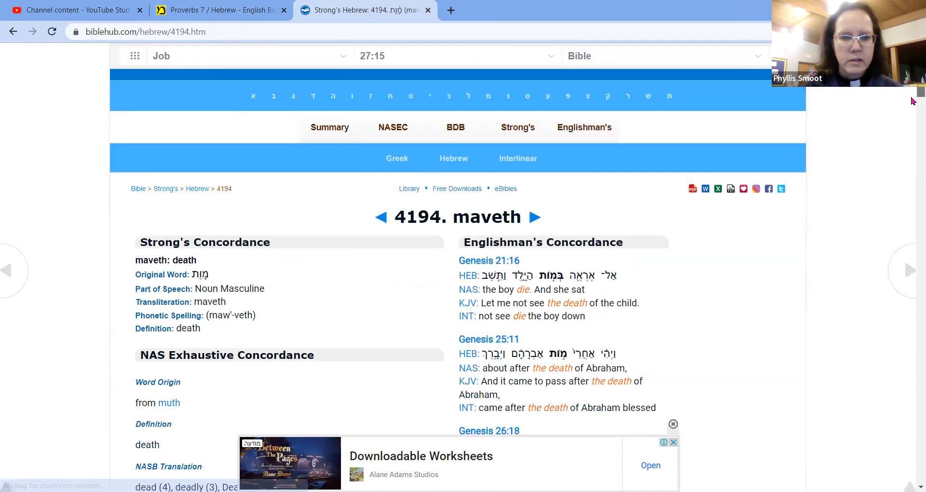
pyautogui.scroll(-3)
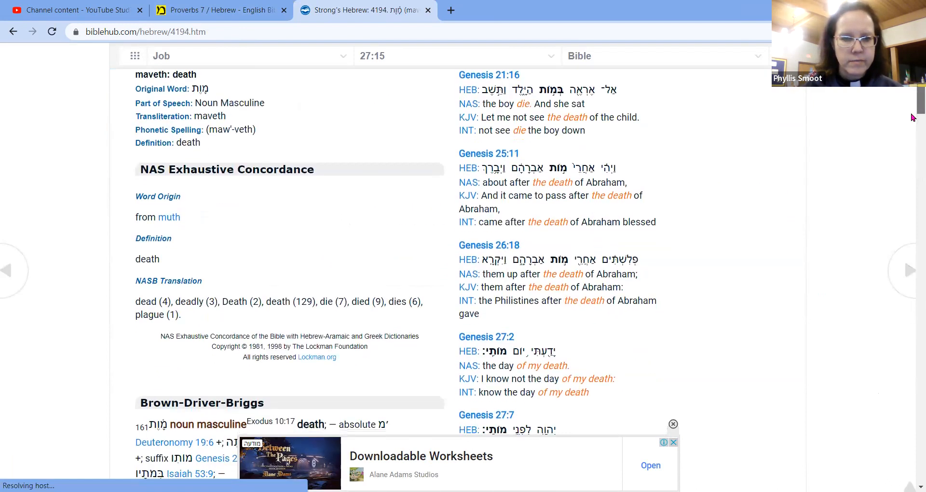
pyautogui.scroll(-3)
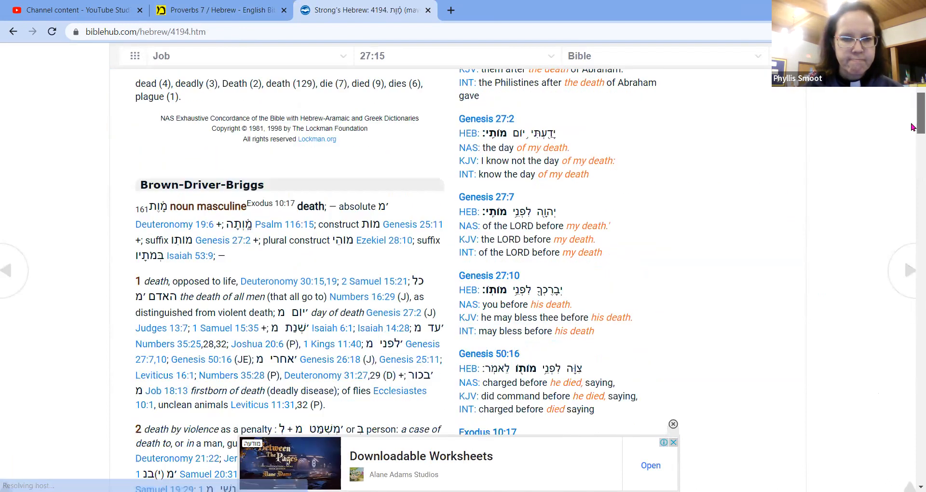
pyautogui.scroll(-3)
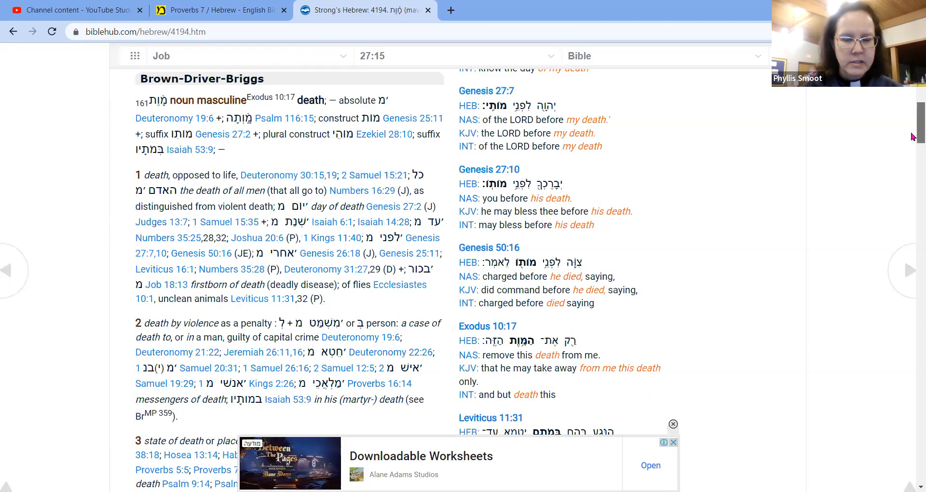
pyautogui.scroll(-3)
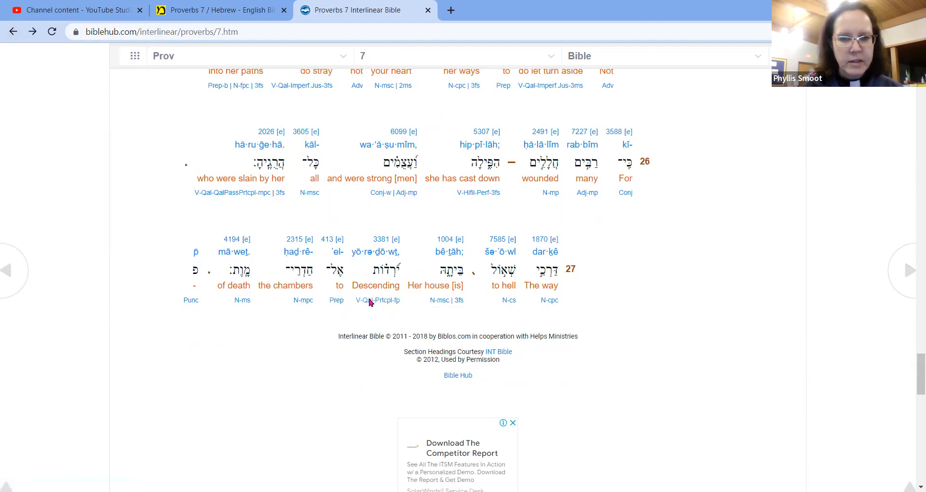
pyautogui.moveTo(302, 415)
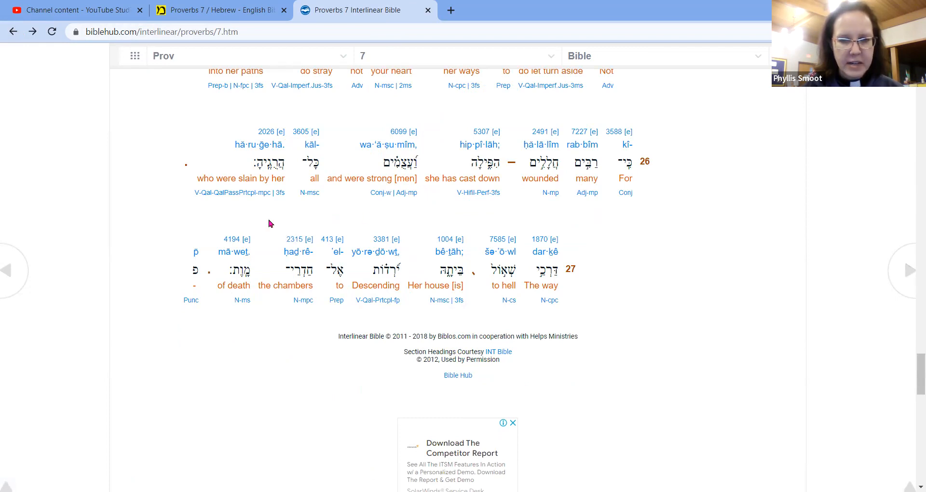
pyautogui.moveTo(534, 248)
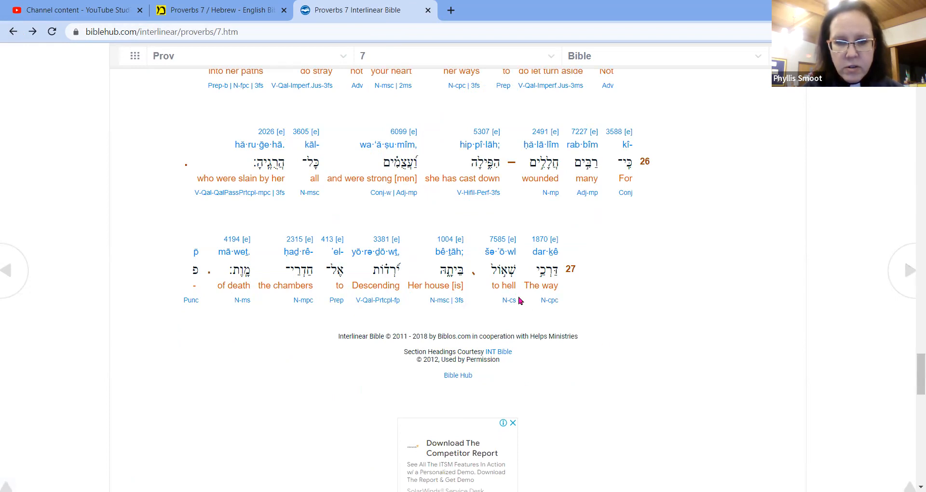
# - Look up Strong's 7585 sheol, the word rendered 'to hell' in Proverbs 7:27
pyautogui.click(497, 239)
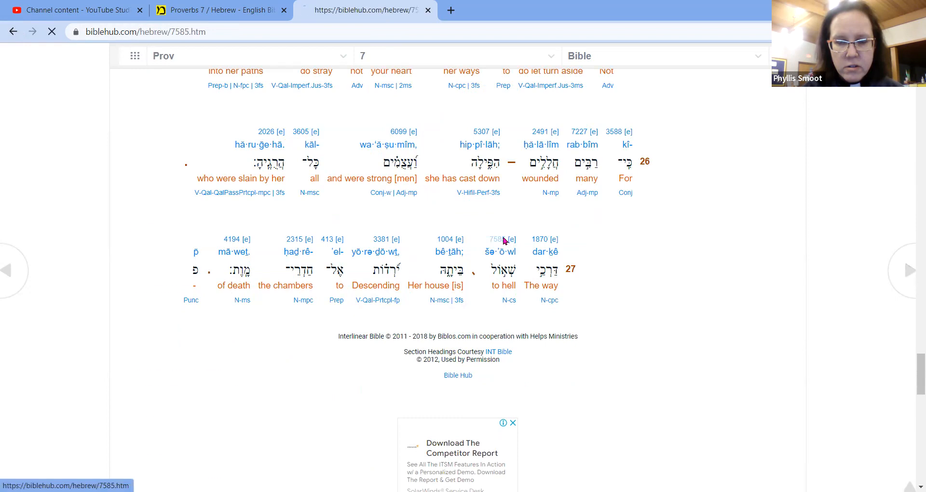
pyautogui.click(499, 238)
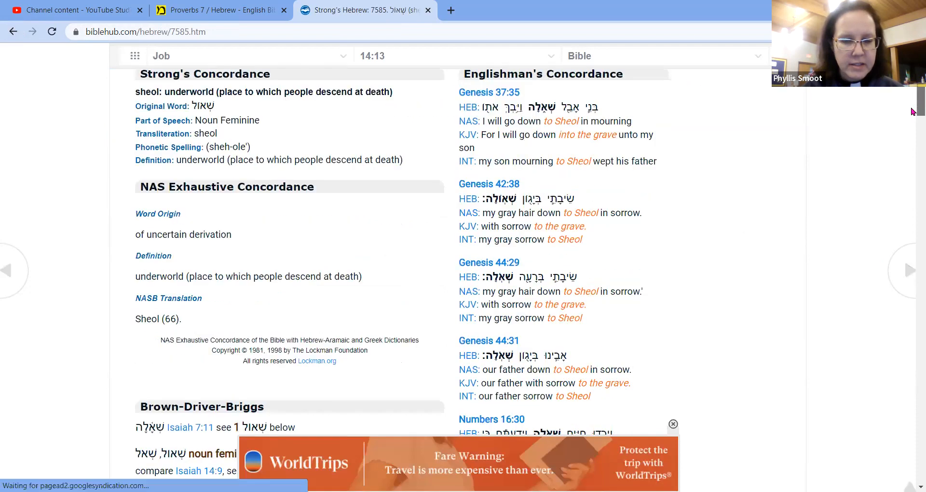
pyautogui.scroll(-3)
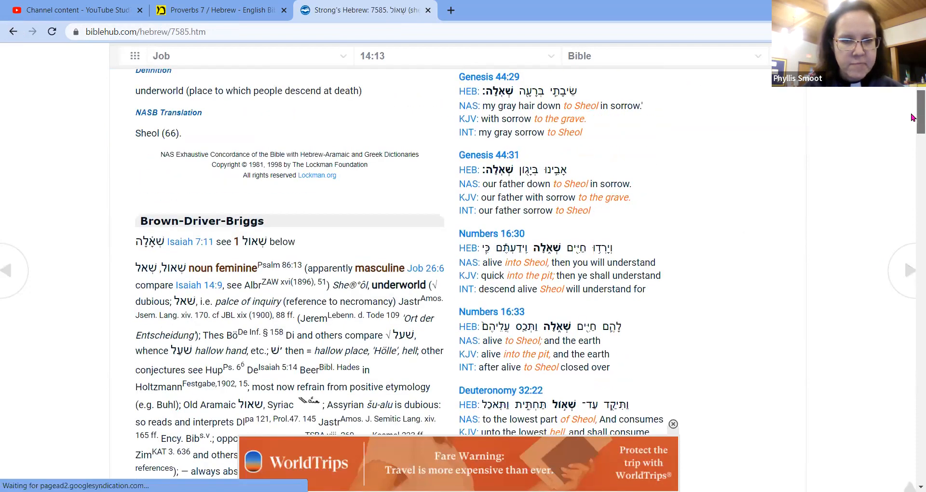
pyautogui.scroll(-3)
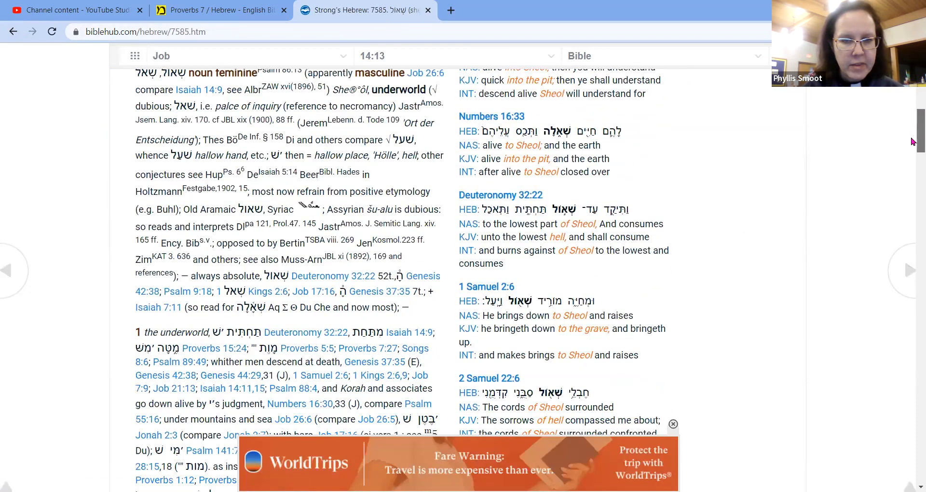
pyautogui.scroll(-3)
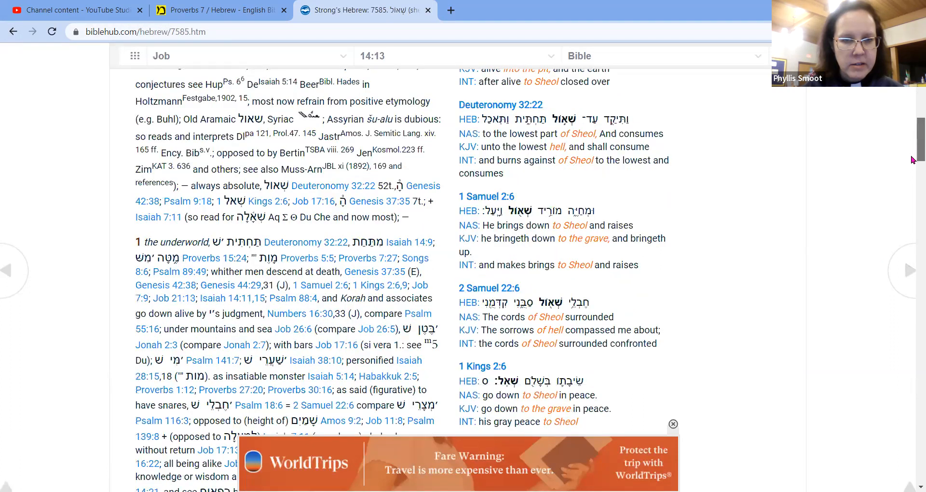
pyautogui.scroll(-3)
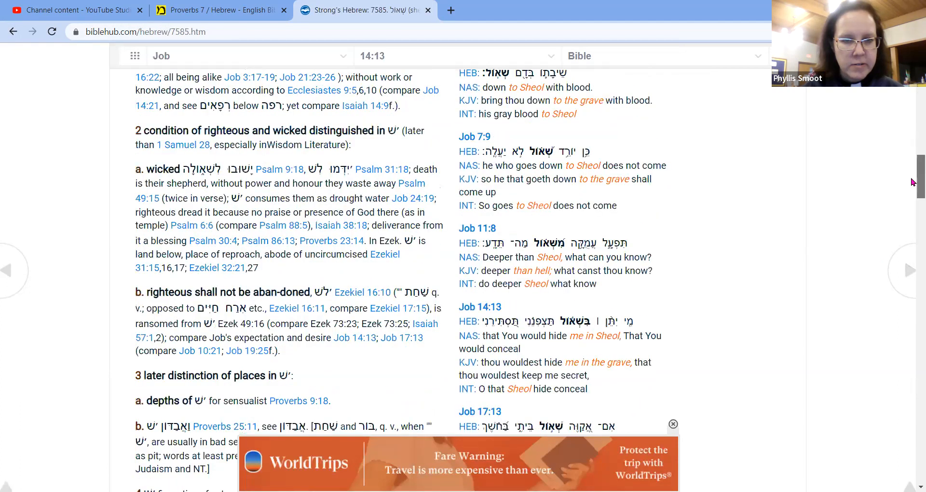
pyautogui.scroll(-3)
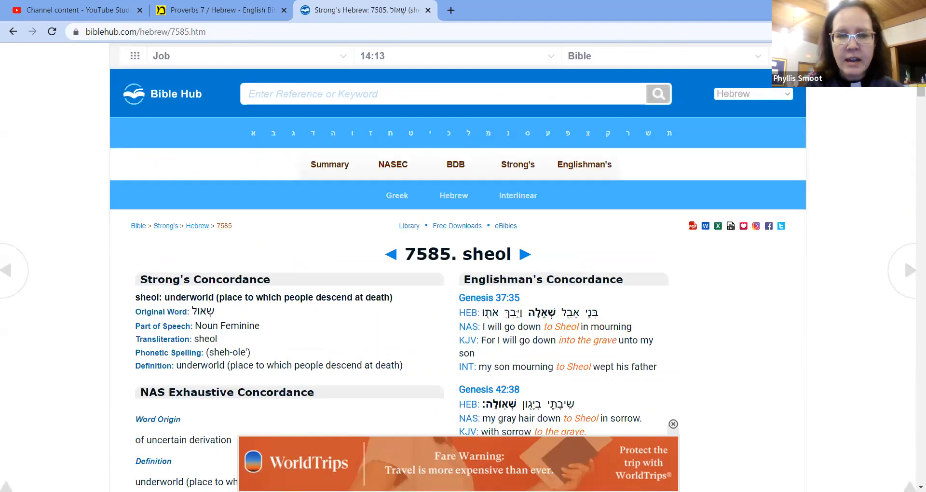
pyautogui.click(445, 93)
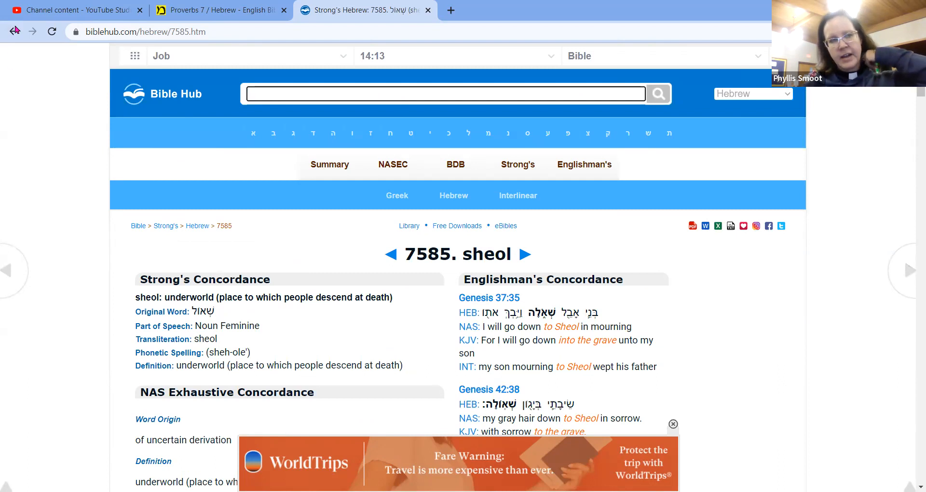
pyautogui.moveTo(14, 31)
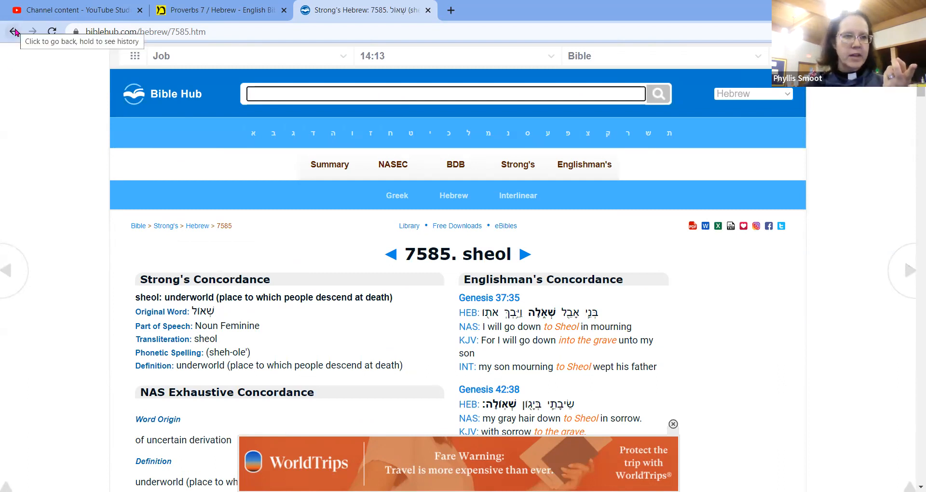
pyautogui.click(14, 31)
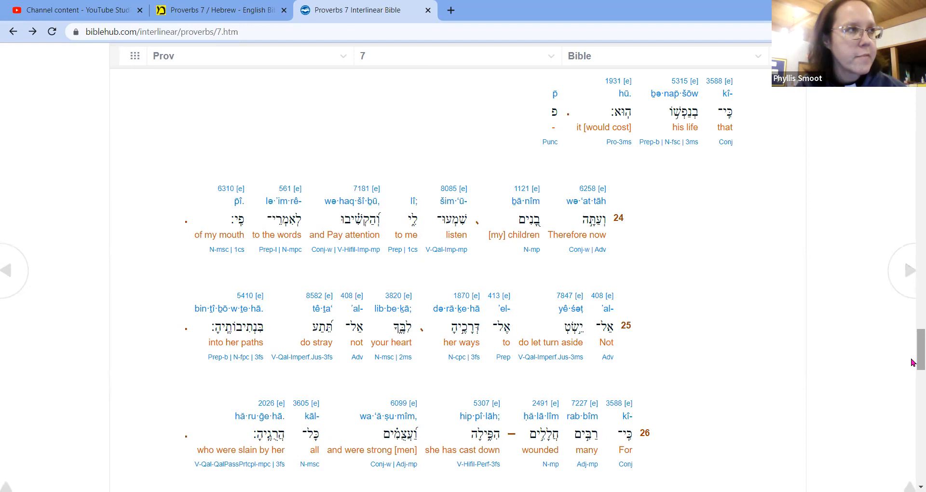
pyautogui.moveTo(912, 276)
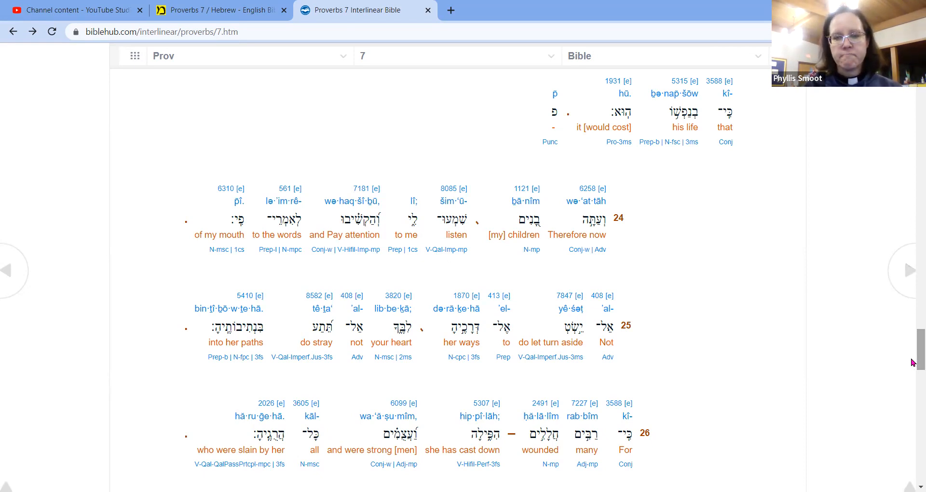
pyautogui.moveTo(590, 169)
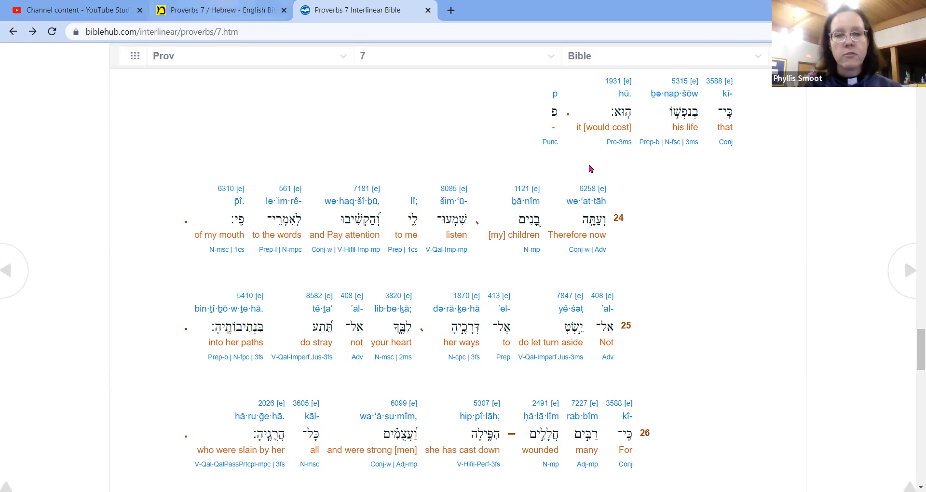
# - Switch to the Mechon Mamre tab to bring up Proverbs chapter 8 in Hebrew and English
pyautogui.click(218, 10)
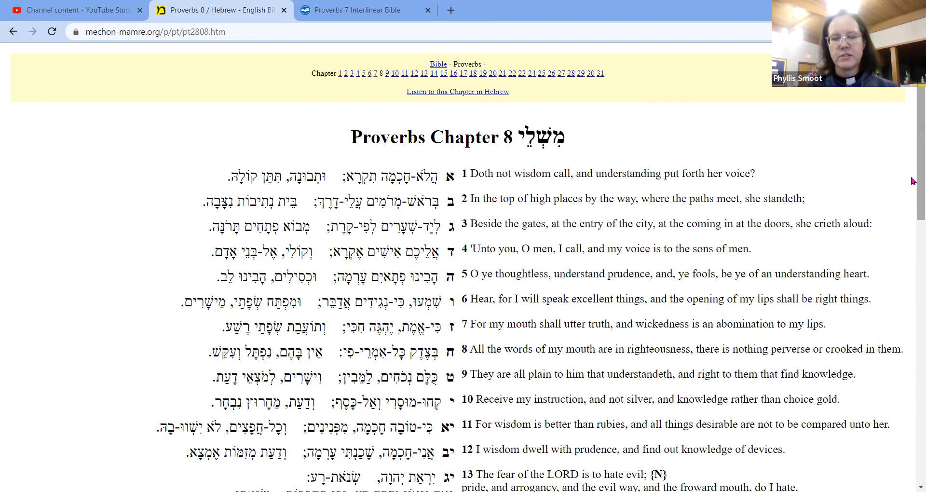
pyautogui.scroll(-3)
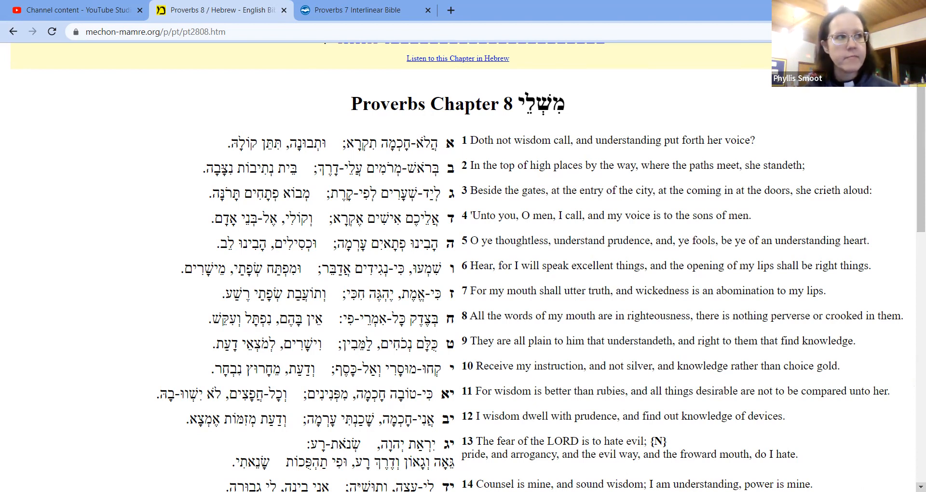
pyautogui.scroll(-3)
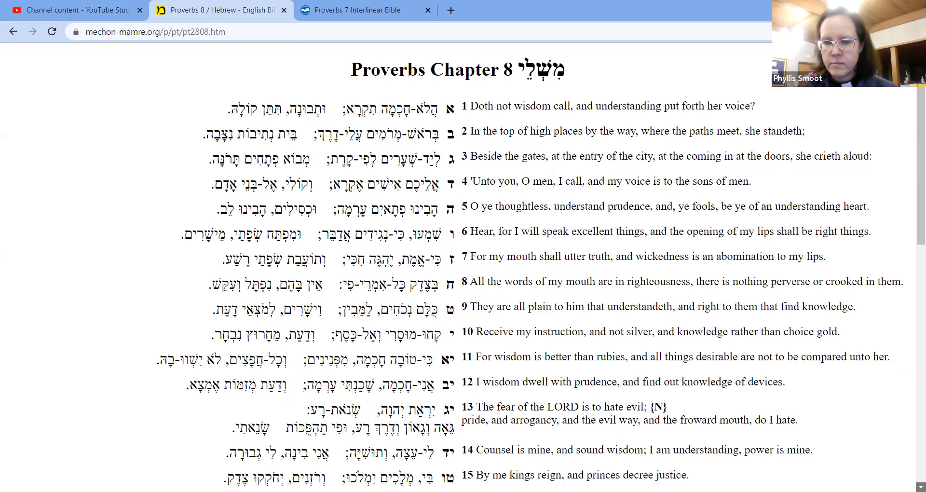
# - Scroll Proverbs 8 down from verse 14 to verses 20 through 36
pyautogui.scroll(-3)
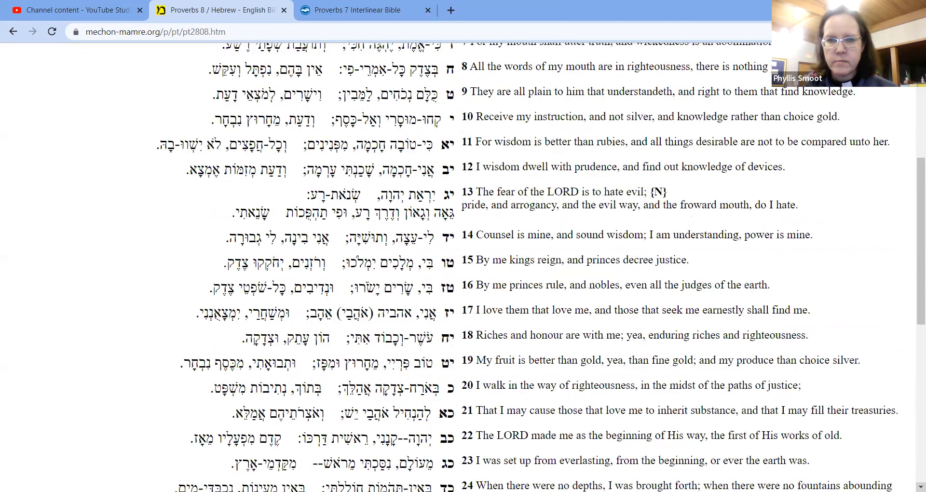
pyautogui.scroll(-3)
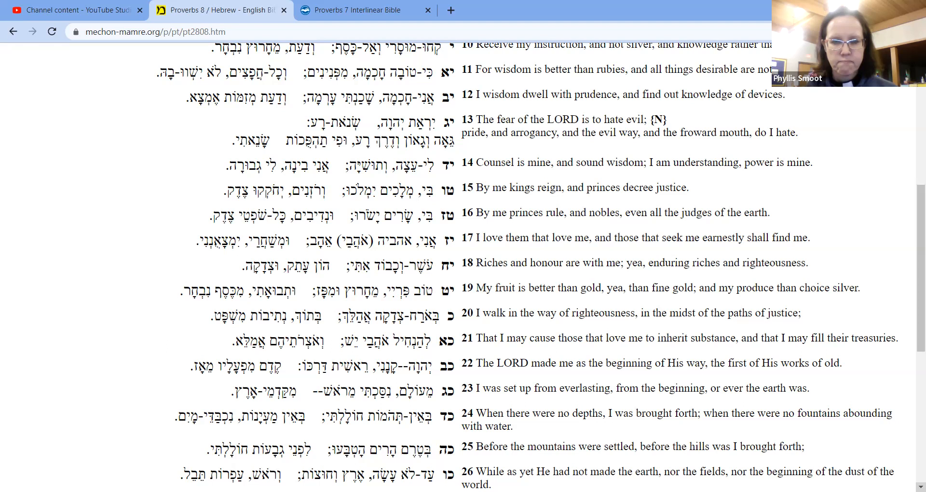
pyautogui.scroll(-3)
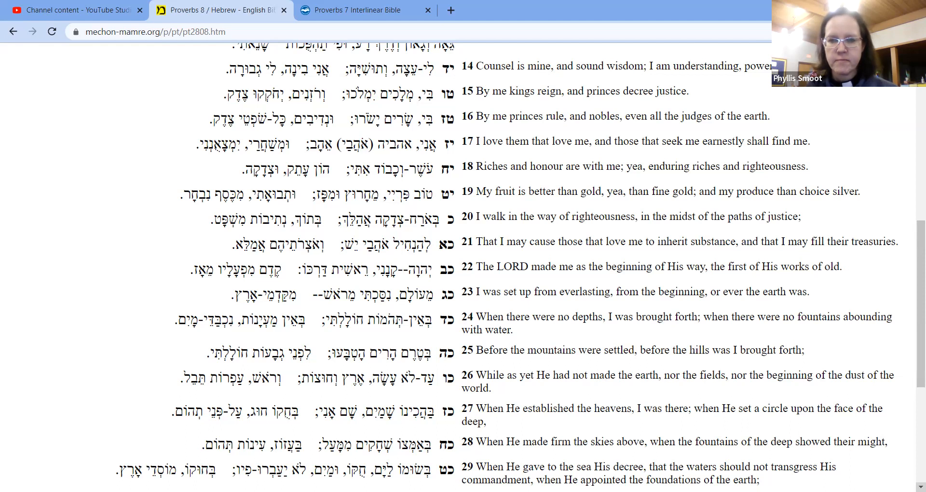
pyautogui.scroll(-3)
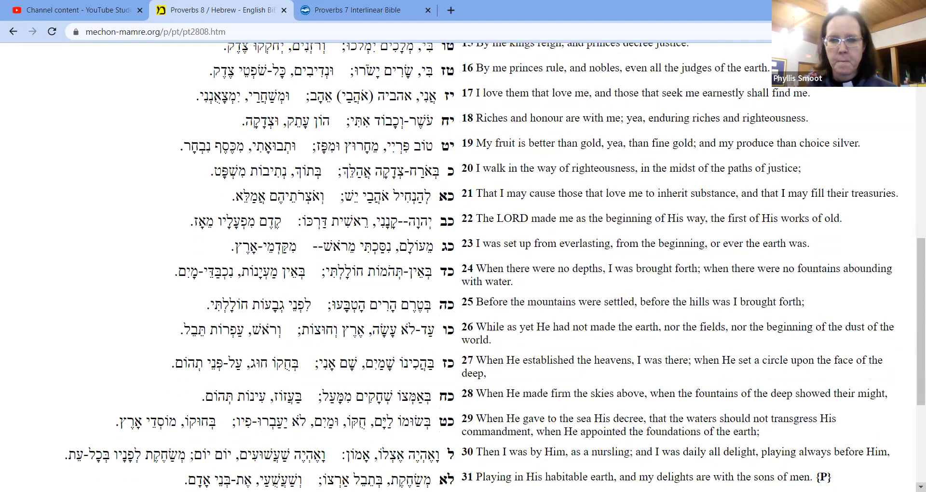
pyautogui.scroll(-3)
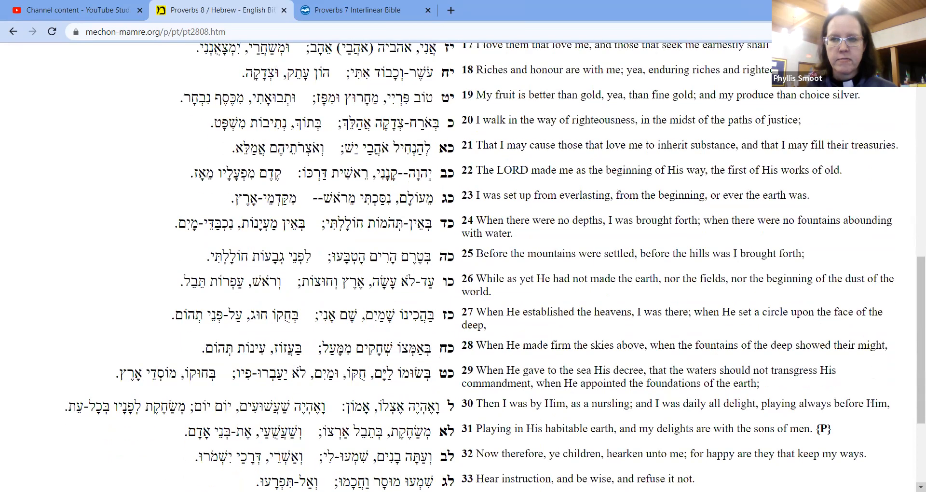
pyautogui.scroll(-3)
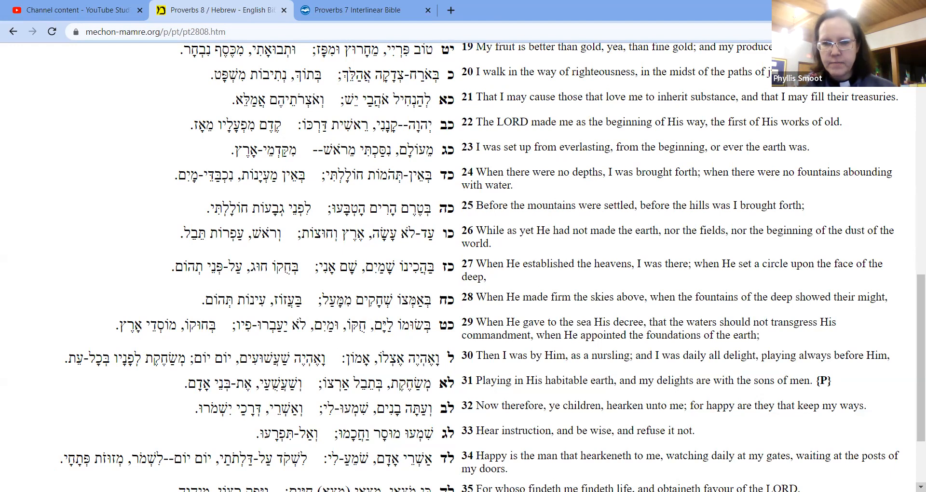
pyautogui.scroll(-3)
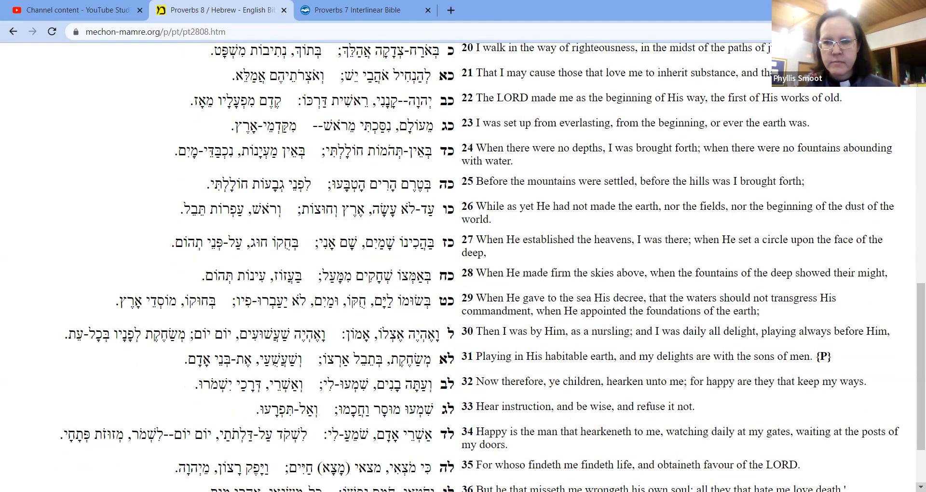
# - Scroll to Proverbs 8's final verse 36 and the chapter navigation list below it
pyautogui.scroll(-3)
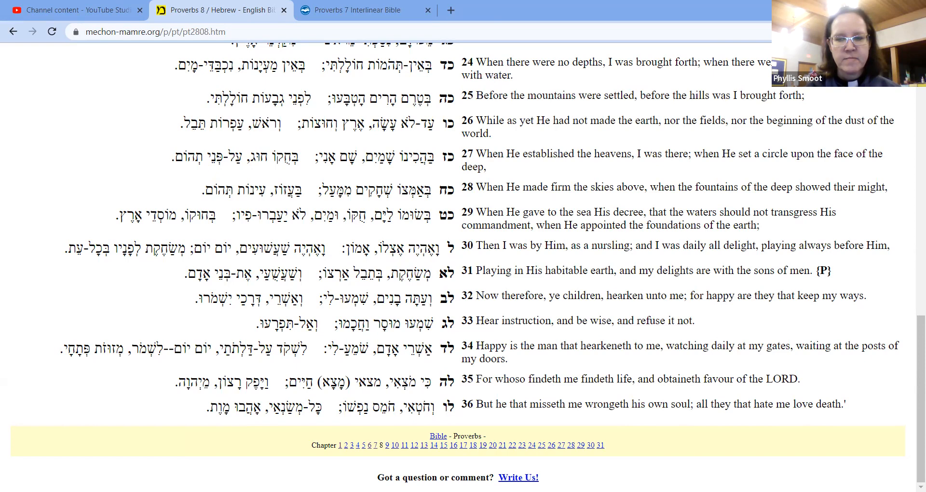
pyautogui.moveTo(306, 394)
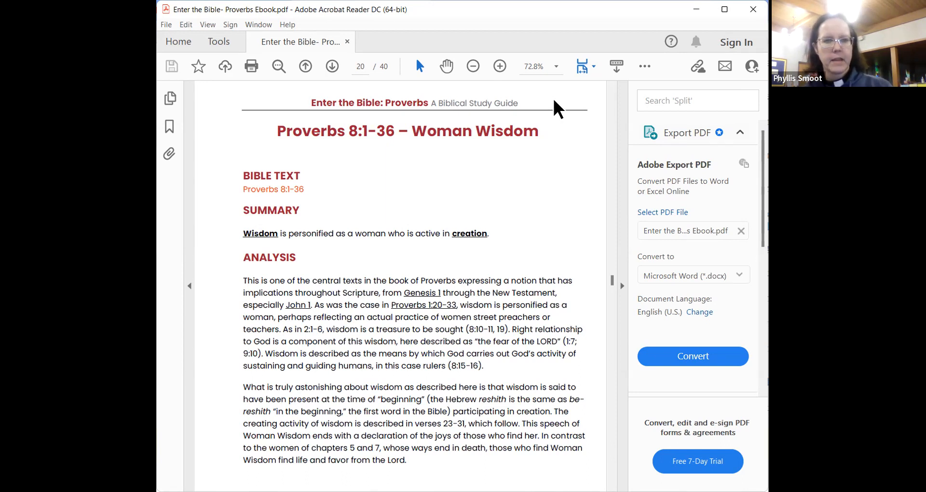
pyautogui.click(332, 65)
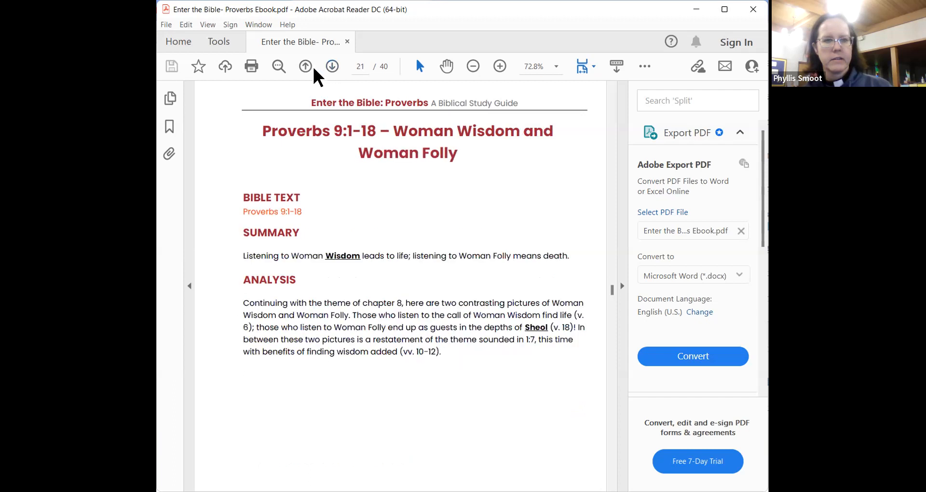
pyautogui.click(305, 66)
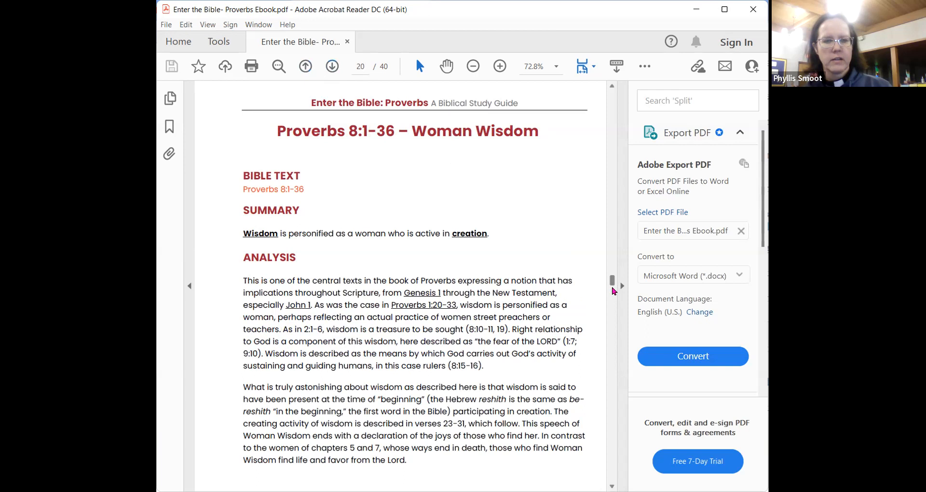
pyautogui.scroll(-3)
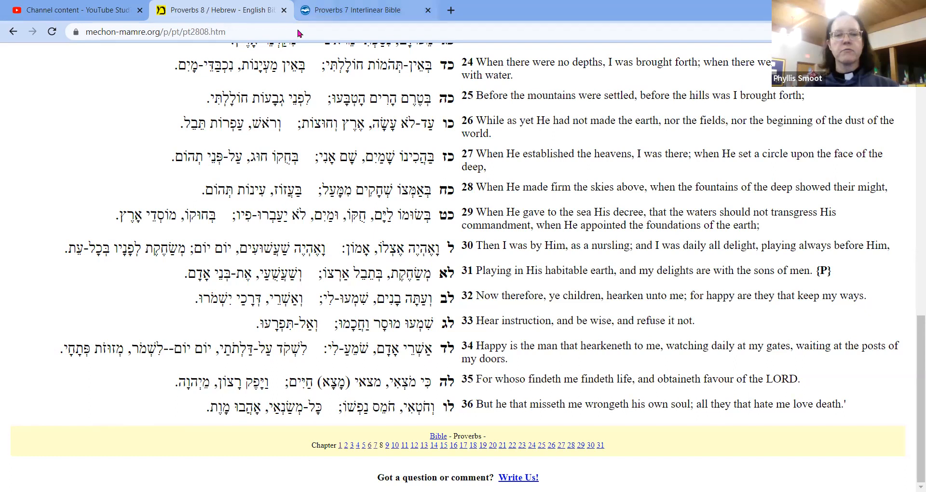
# - Revisit the Proverbs 7 interlinear tab, then start a new blank tab on the Google start page
pyautogui.click(354, 10)
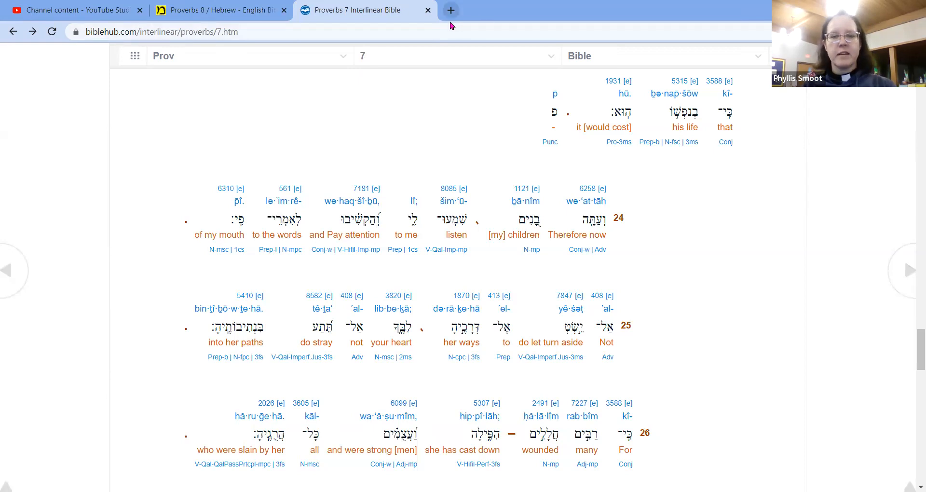
pyautogui.click(449, 10)
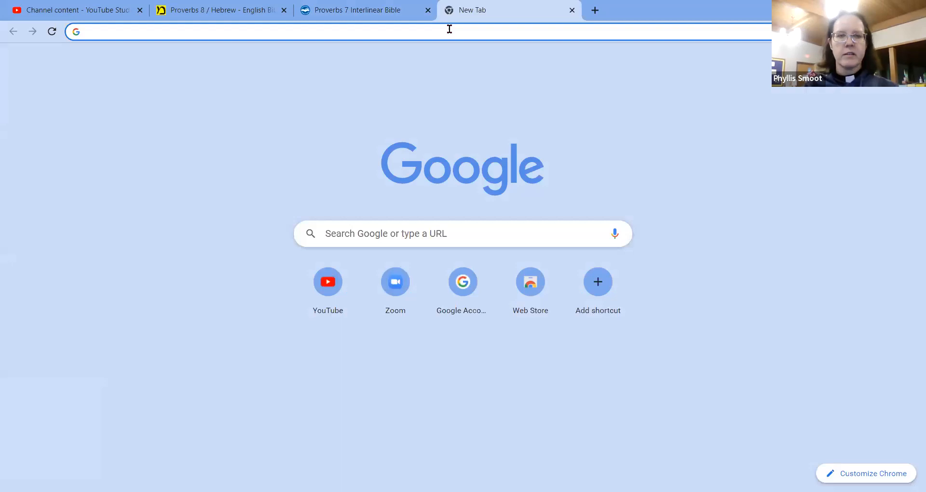
# - Search Google for 'mezzuzah' and try the 'Mezuzah - Wikipedia' result, which fails to load
pyautogui.write('mezzuzah&oq=mezzuzah&aqs=chrome..69i57.2616j0j7&sourceid=chrome&ie=UTF-8')
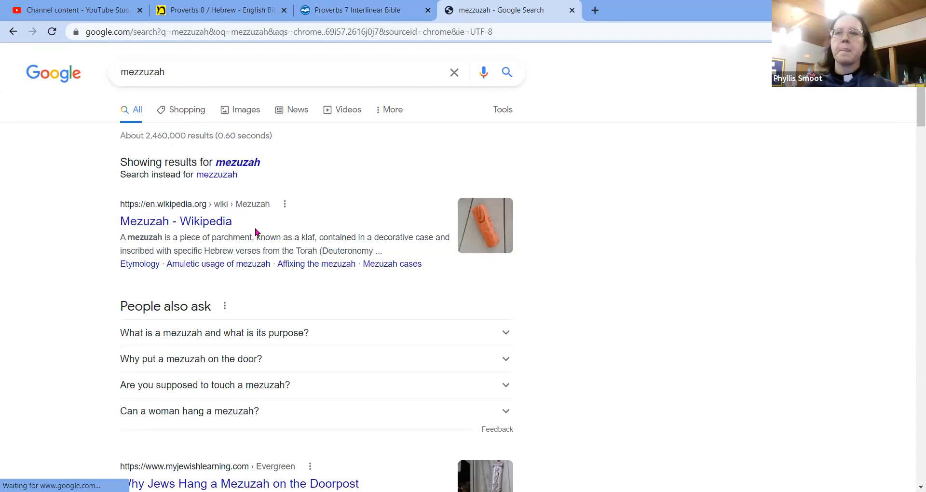
pyautogui.moveTo(731, 270)
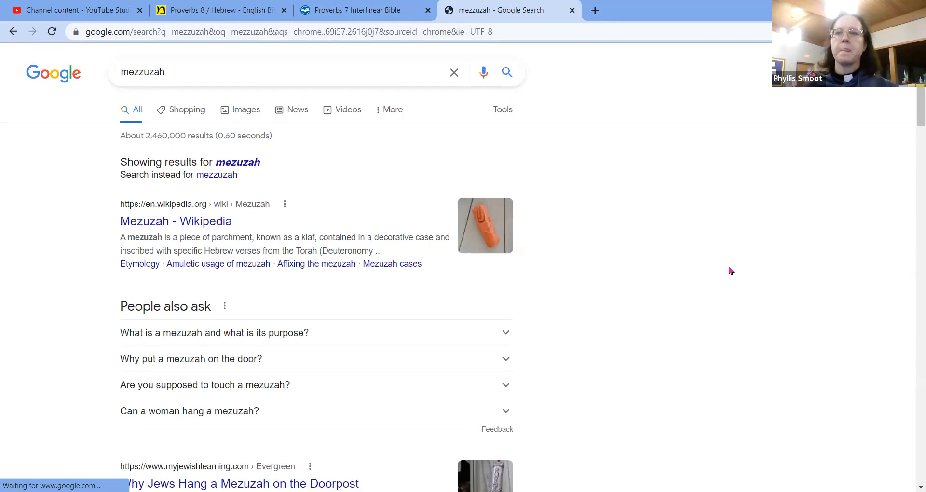
pyautogui.click(176, 221)
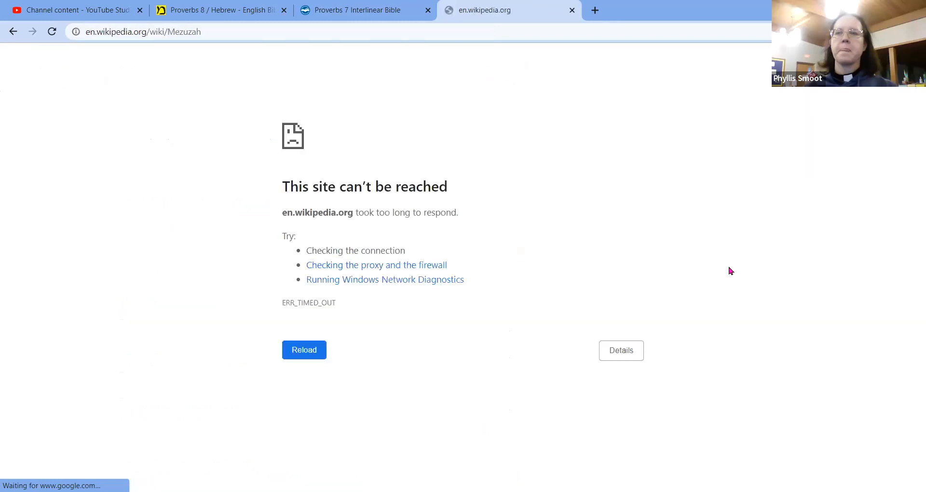